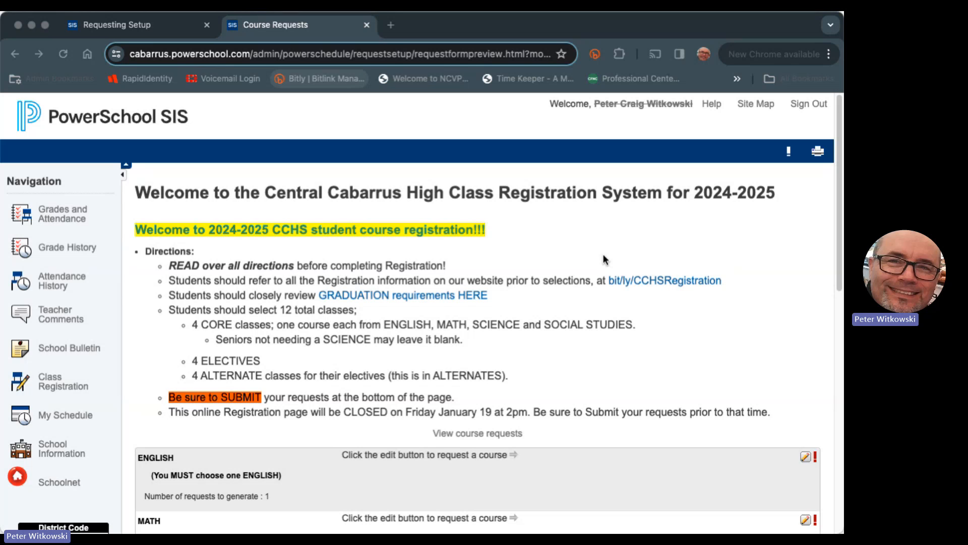
mouse_move(657, 184)
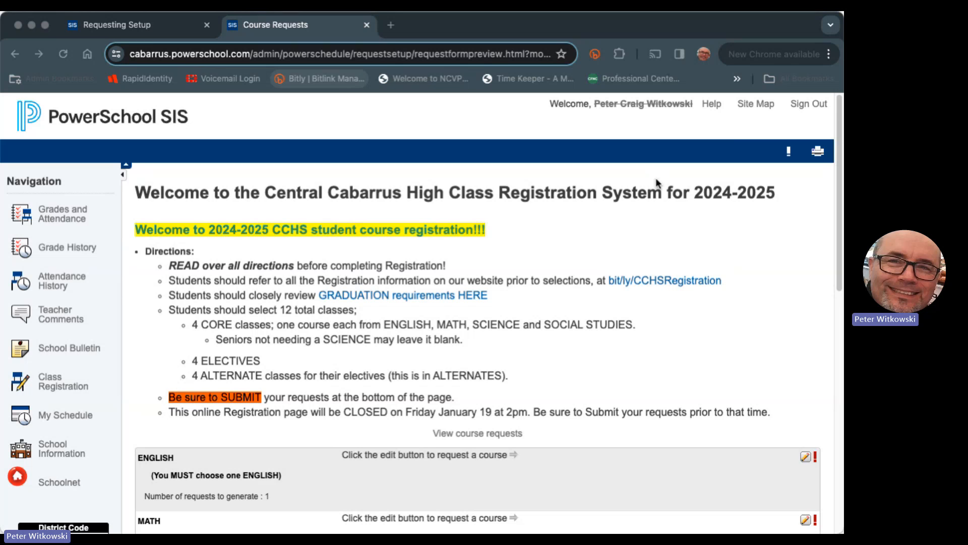
mouse_move(395, 208)
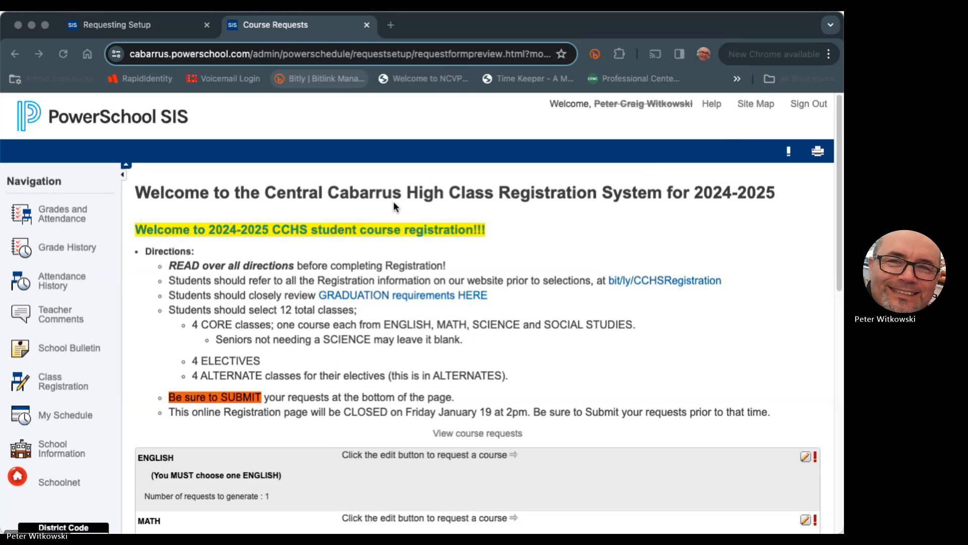
mouse_move(52, 265)
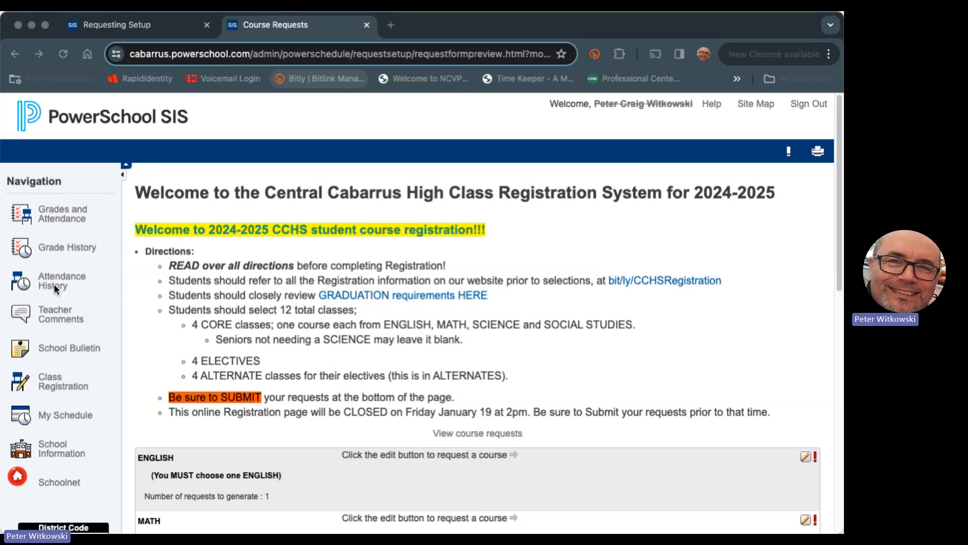
mouse_move(40, 343)
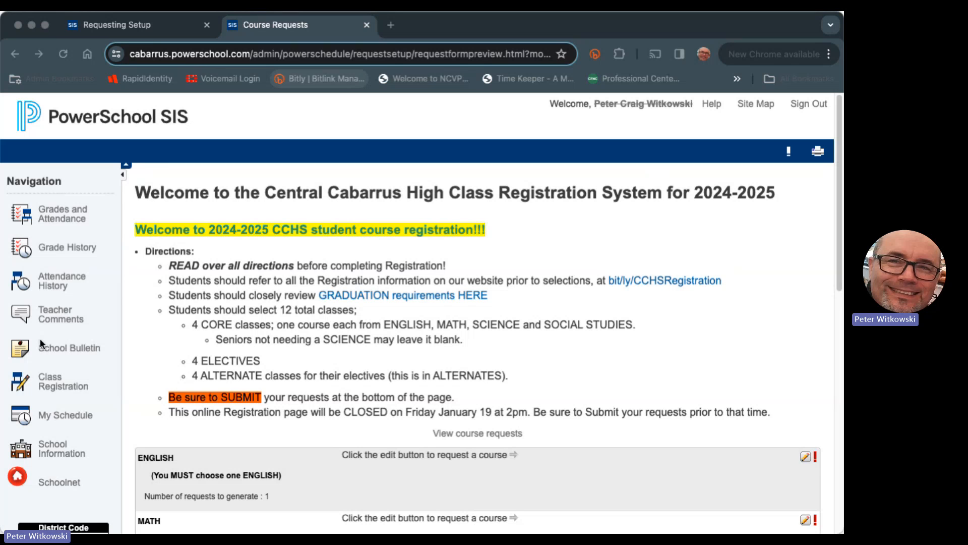
mouse_move(76, 281)
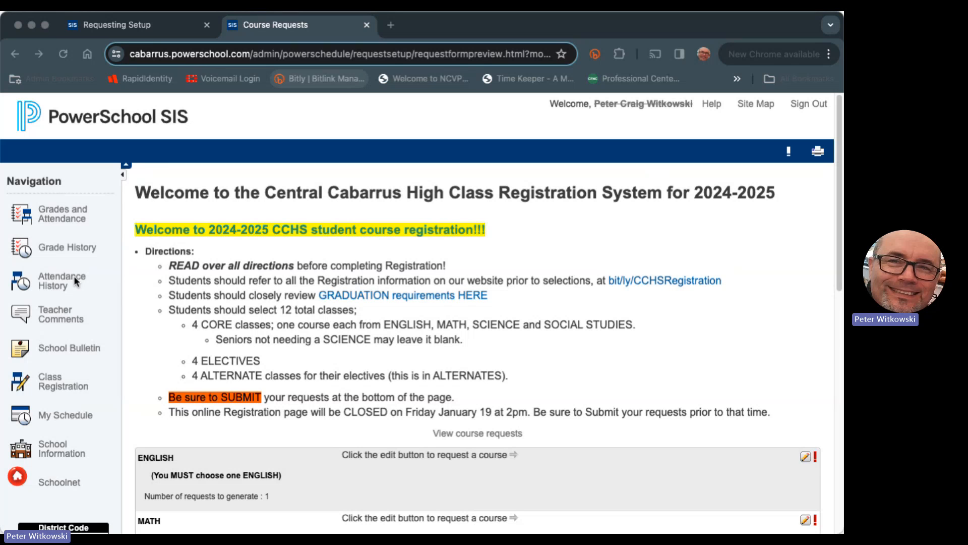
mouse_move(70, 253)
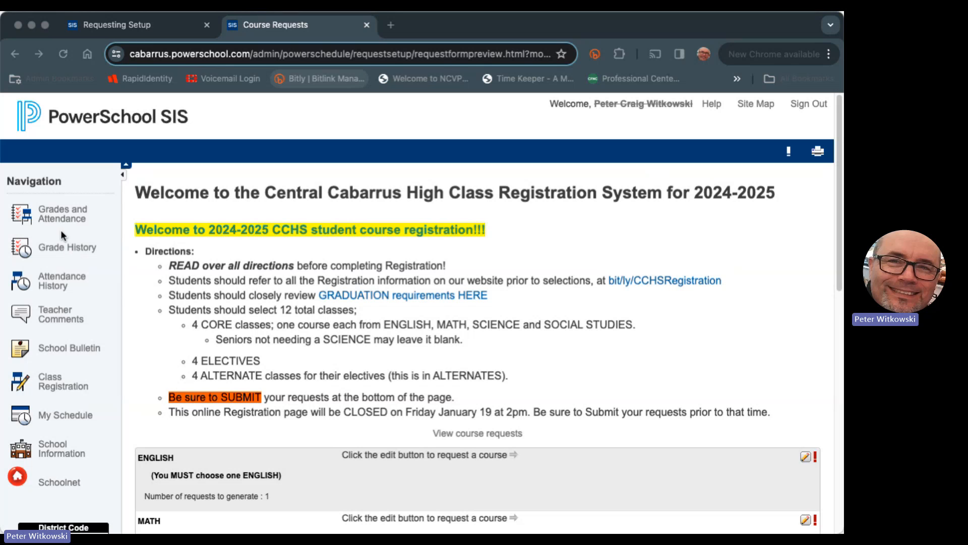
mouse_move(73, 217)
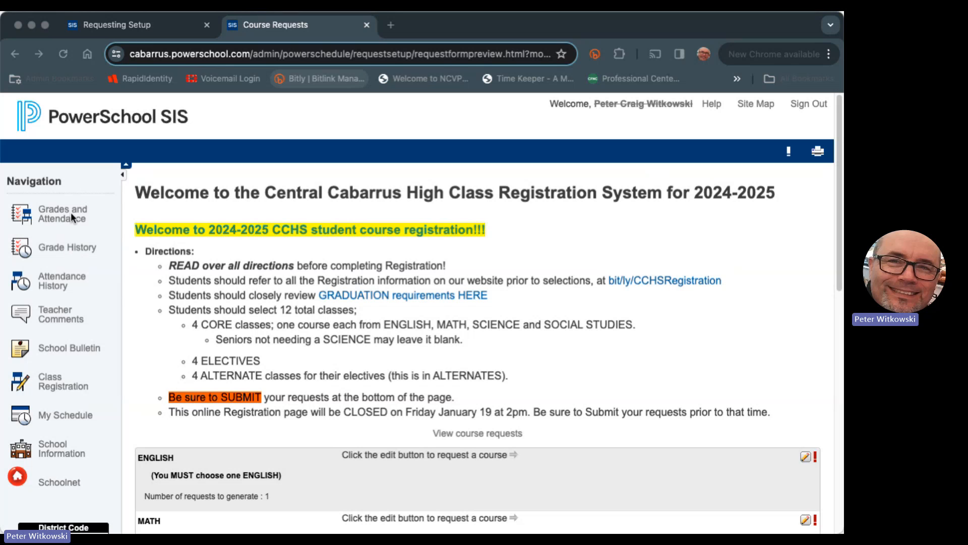
mouse_move(63, 353)
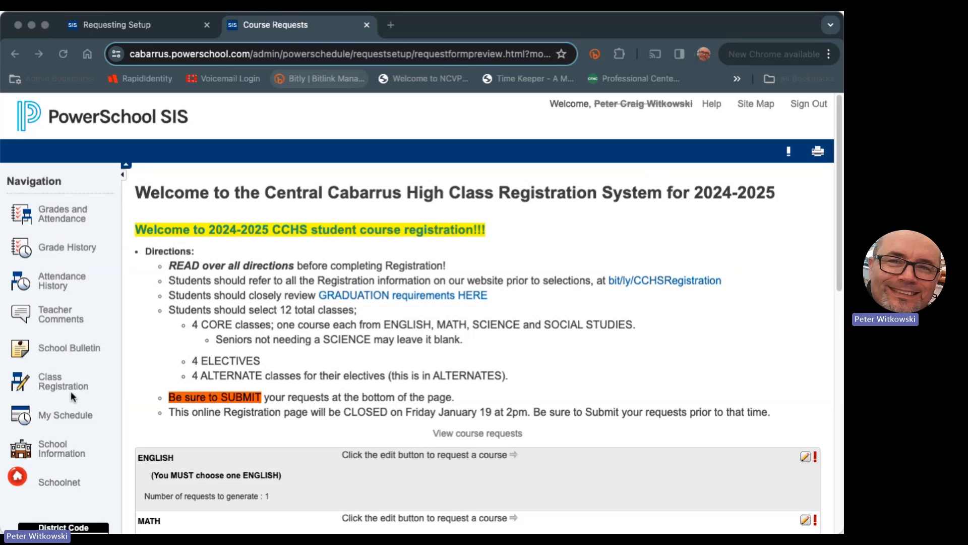
mouse_move(61, 387)
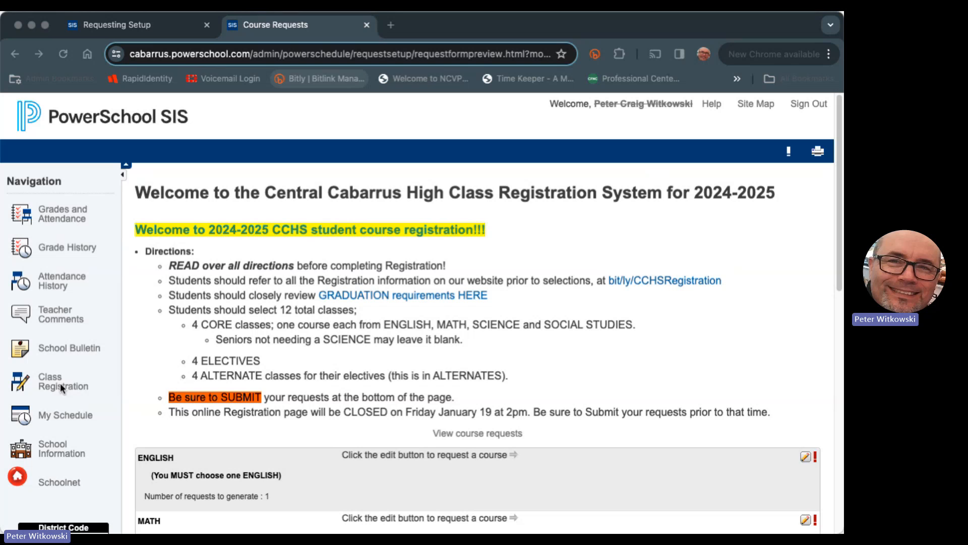
mouse_move(442, 415)
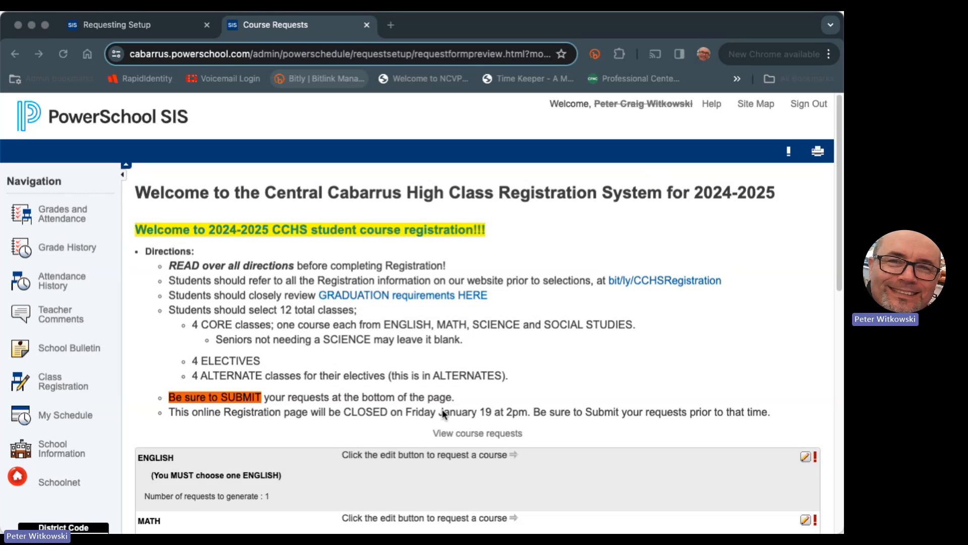
mouse_move(447, 423)
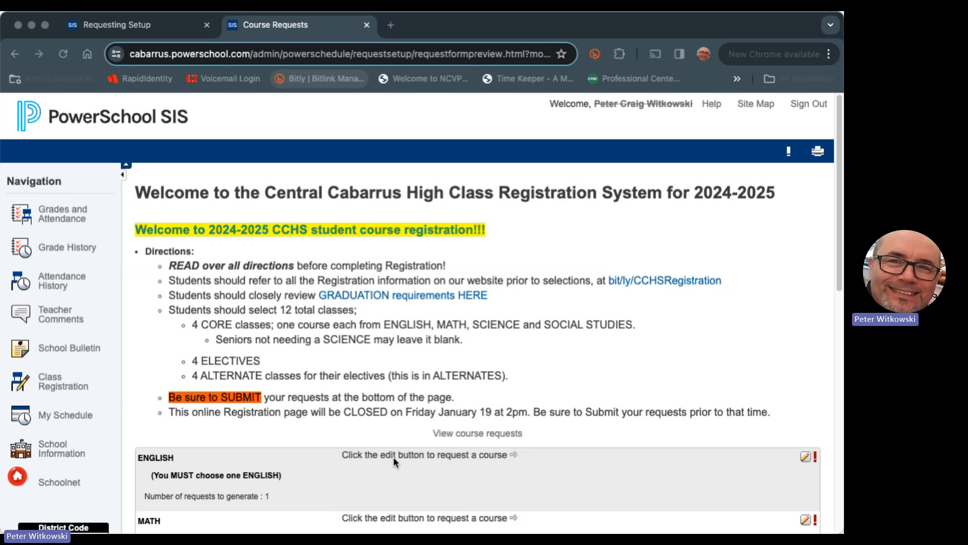
mouse_move(218, 261)
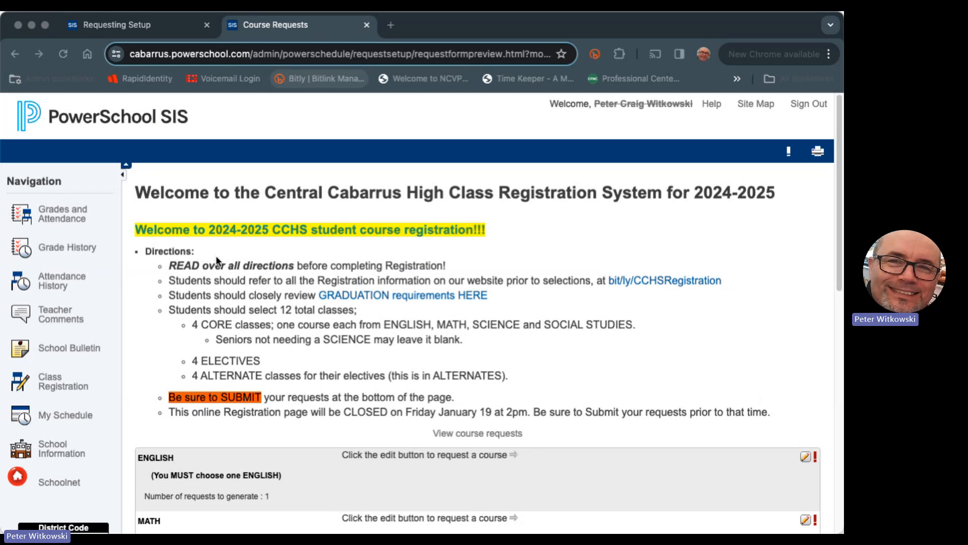
mouse_move(433, 287)
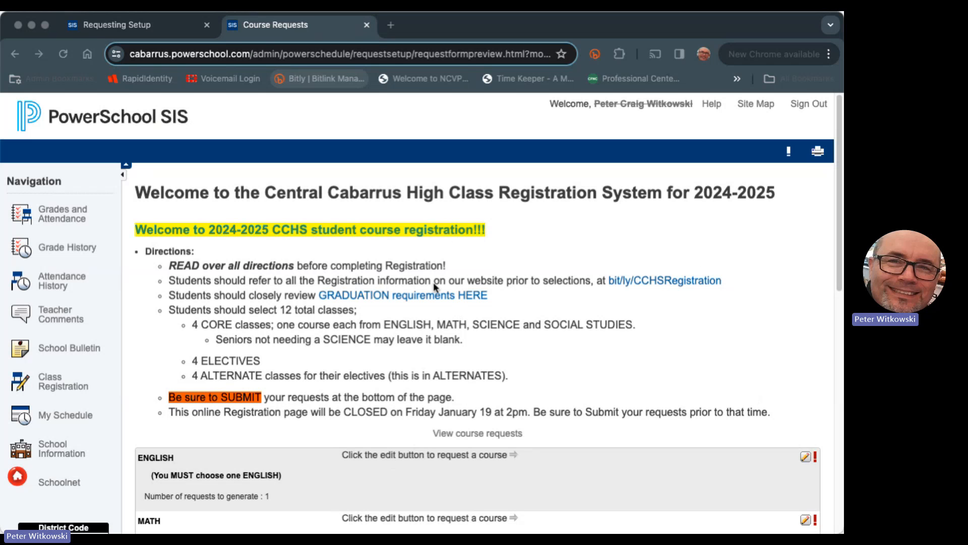
mouse_move(354, 318)
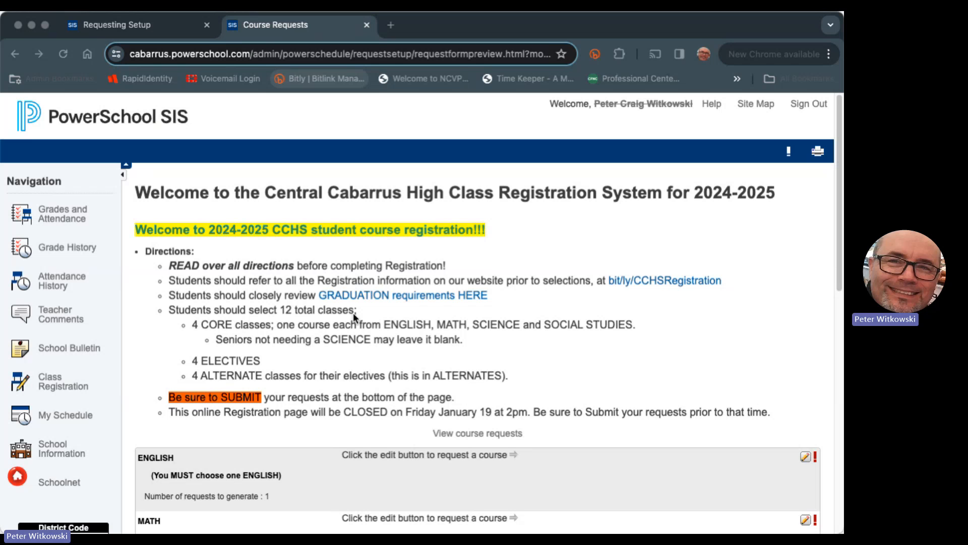
mouse_move(378, 365)
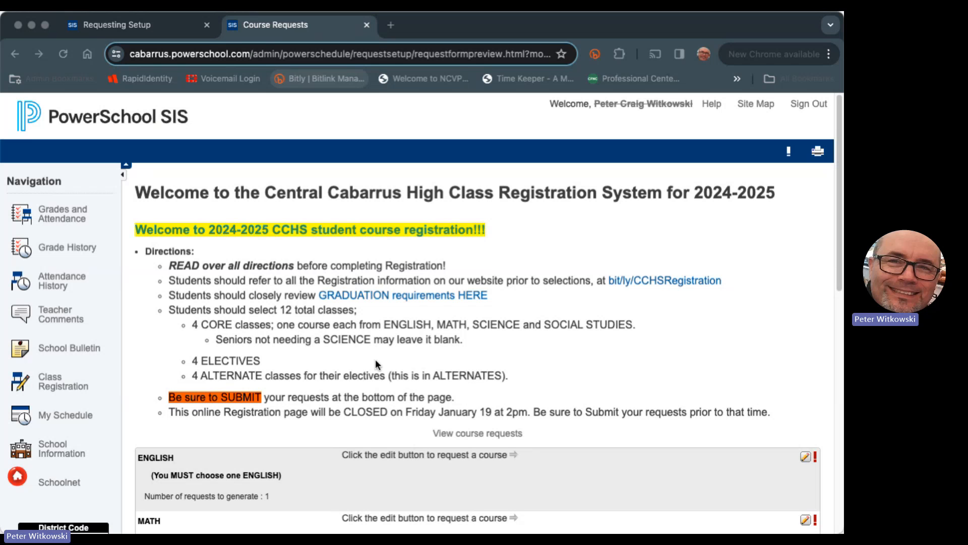
mouse_move(440, 418)
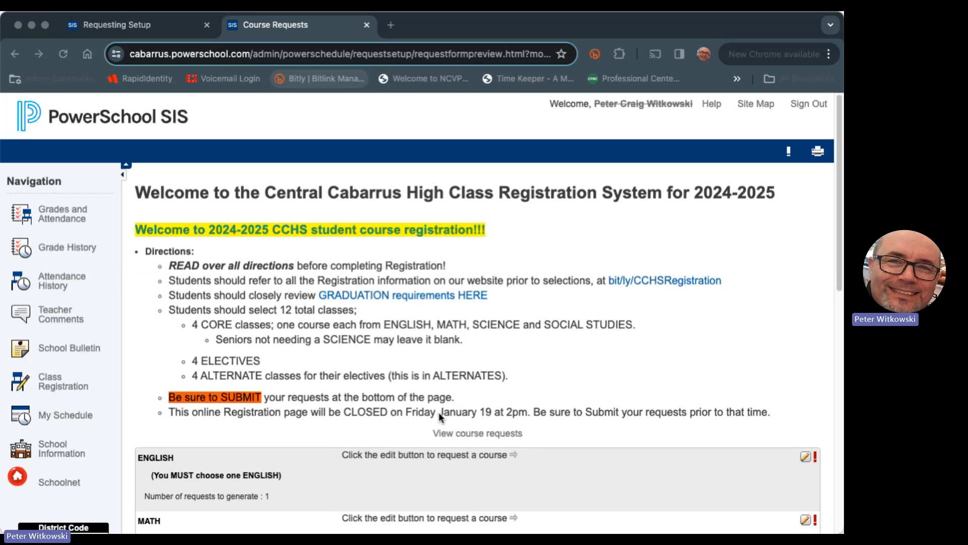
Step: Scroll through the request form sections from English down to the credit-hour requirement
scroll(down, 3)
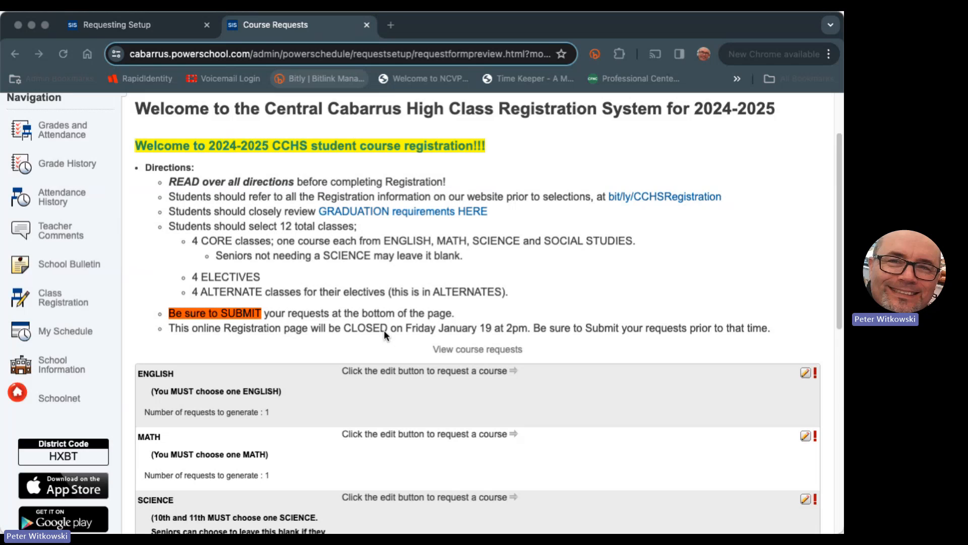
scroll(down, 3)
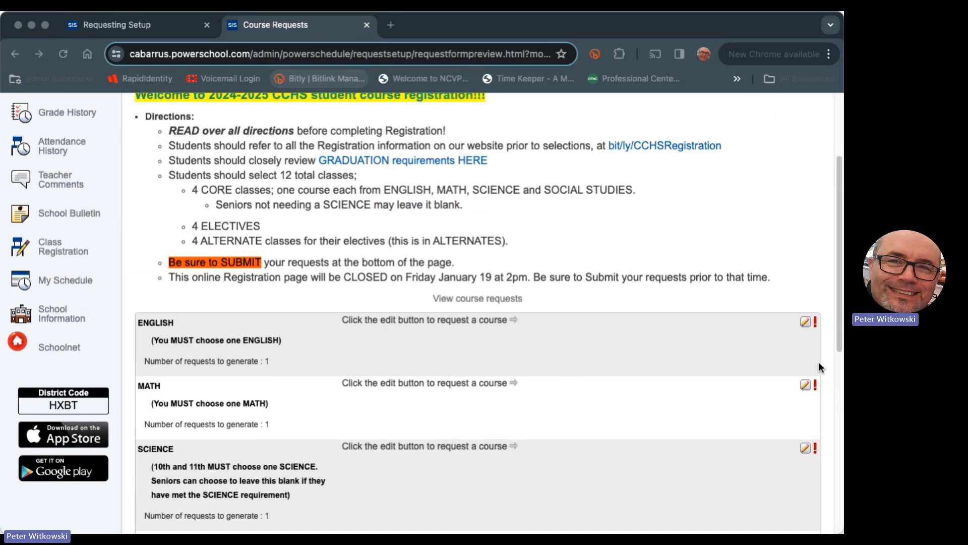
mouse_move(634, 313)
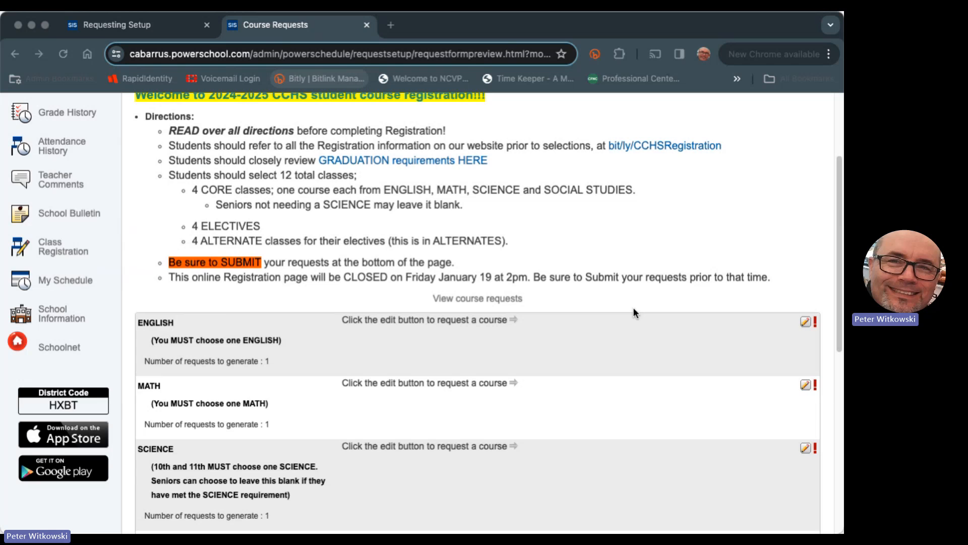
scroll(down, 3)
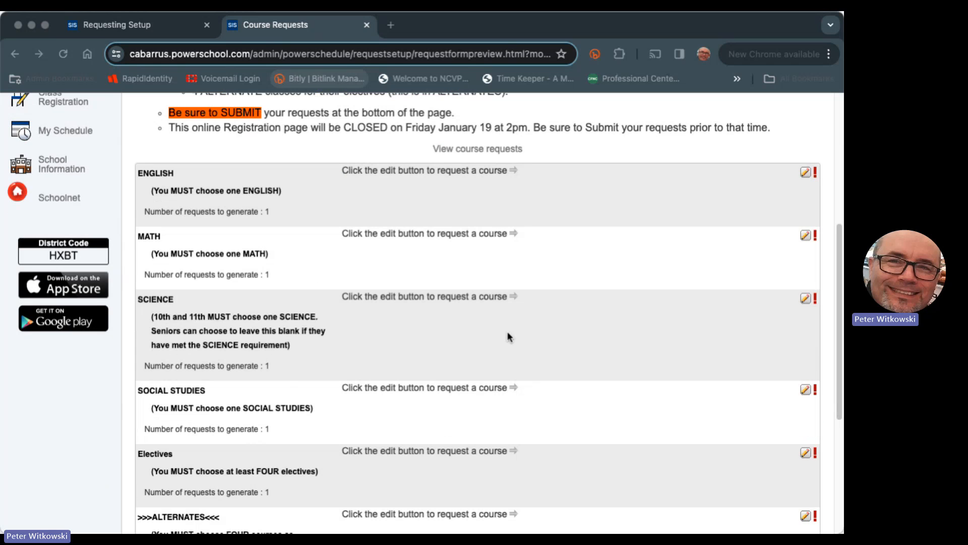
scroll(down, 3)
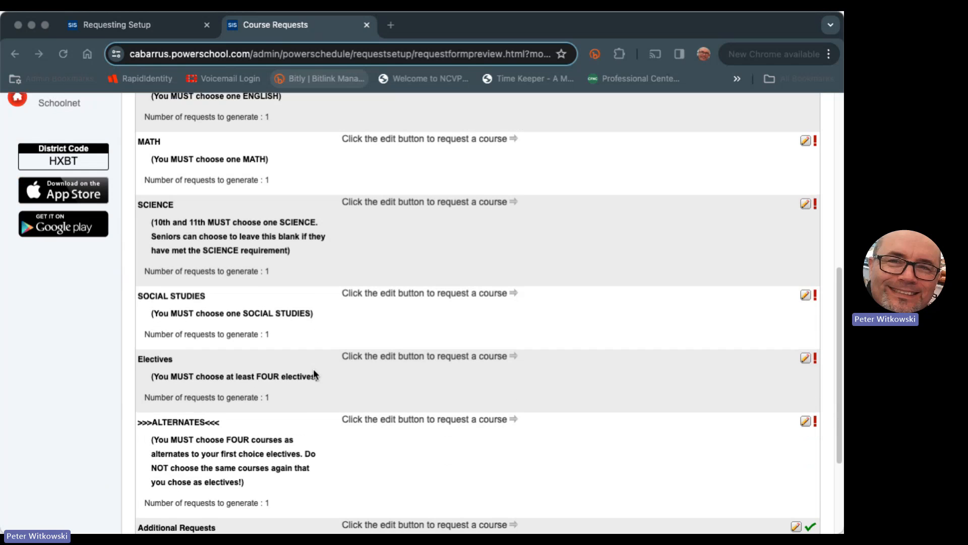
scroll(down, 3)
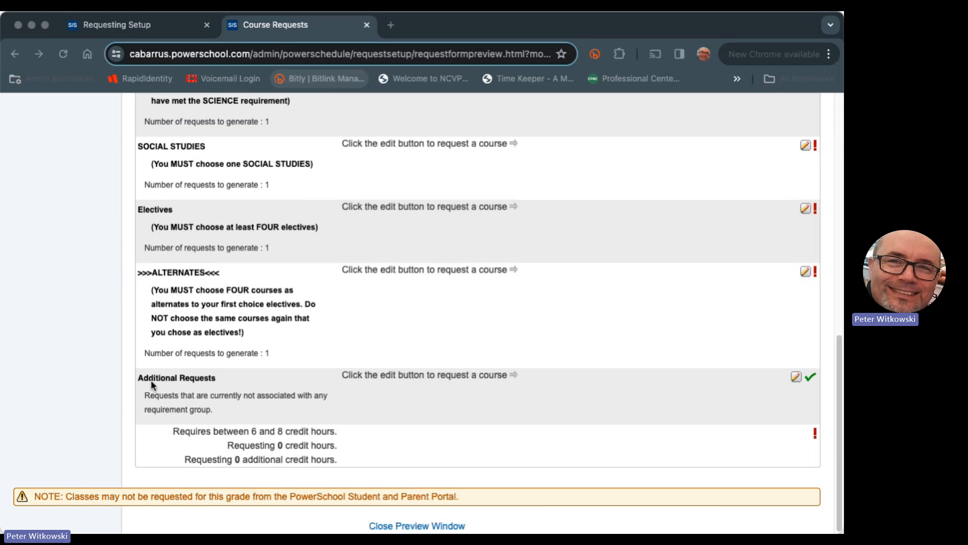
mouse_move(222, 381)
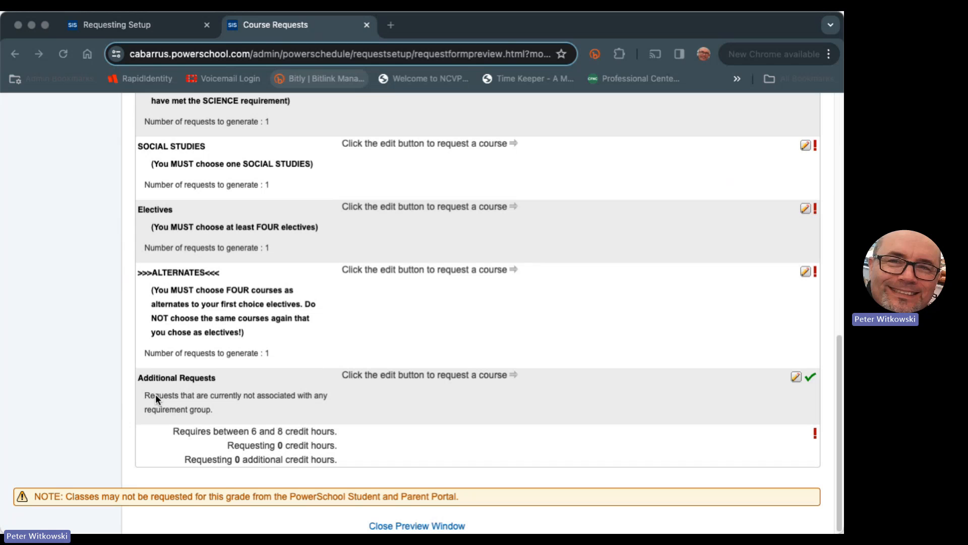
mouse_move(364, 403)
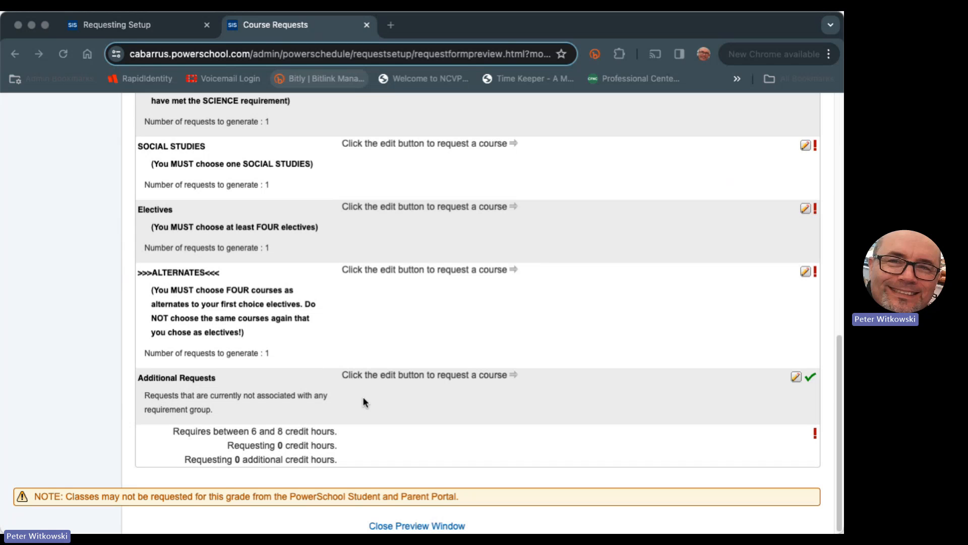
mouse_move(380, 374)
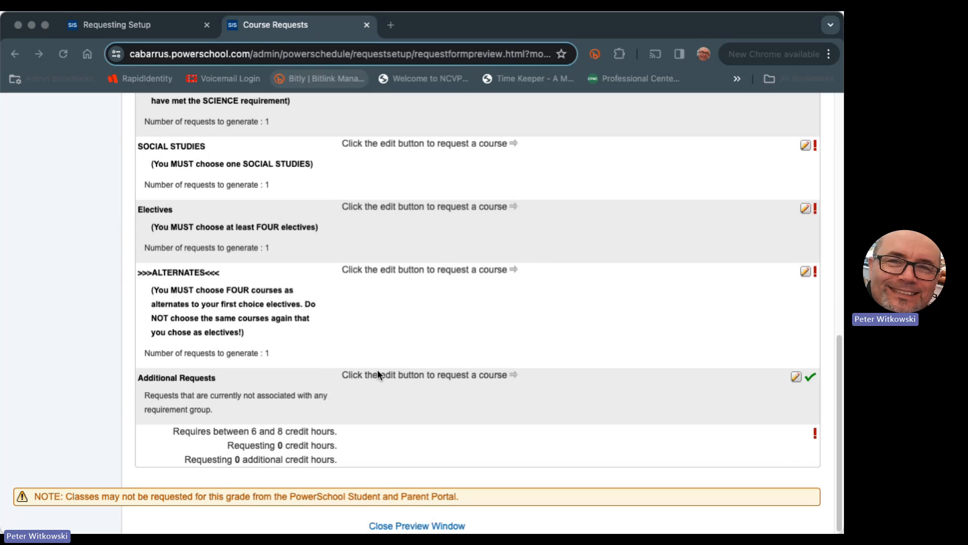
scroll(down, 3)
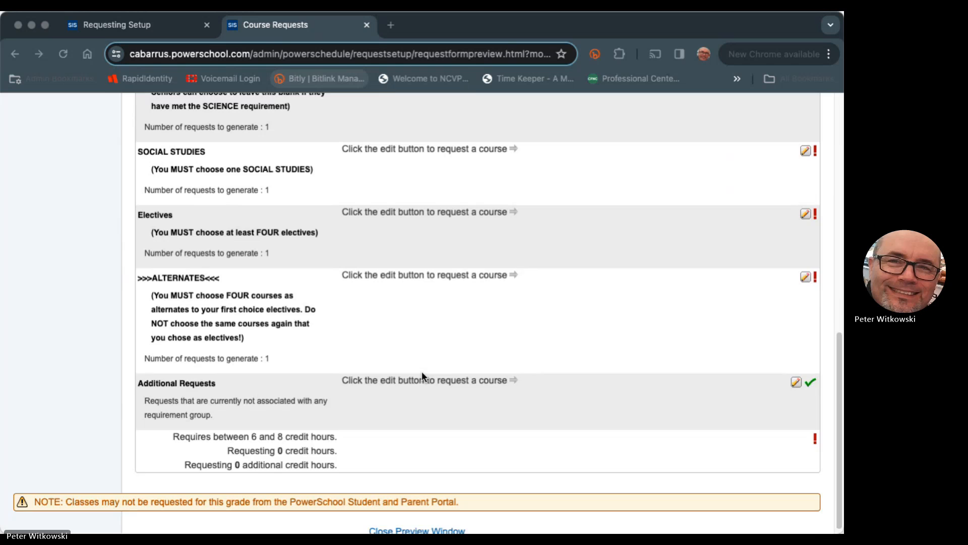
scroll(up, 3)
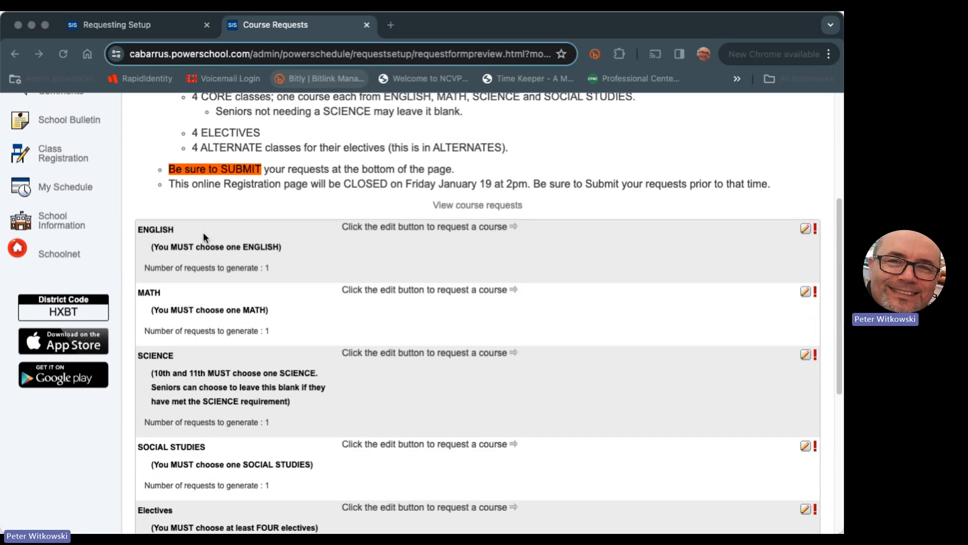
mouse_move(673, 242)
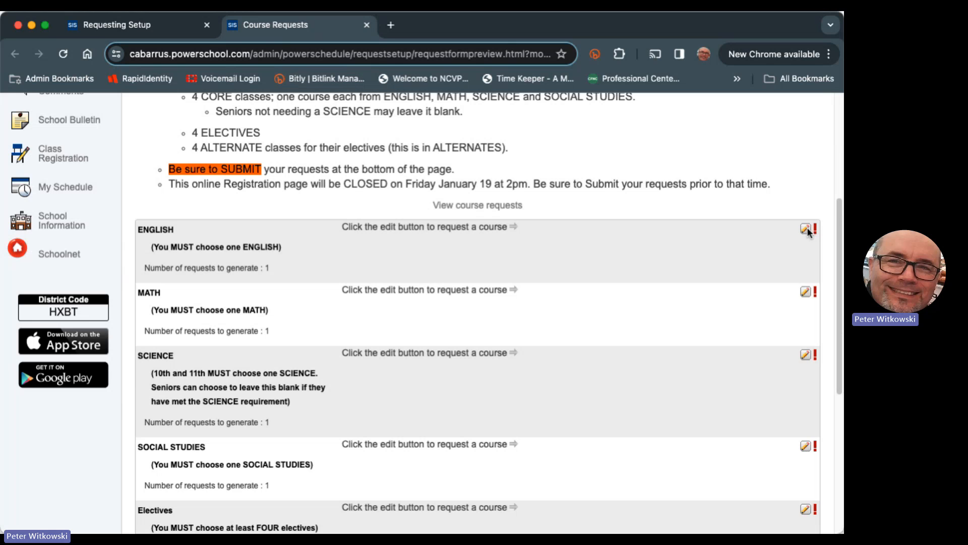
Step: Request English III (10232X0, 1 credit) in the ENGLISH group and confirm with Okay
click(805, 229)
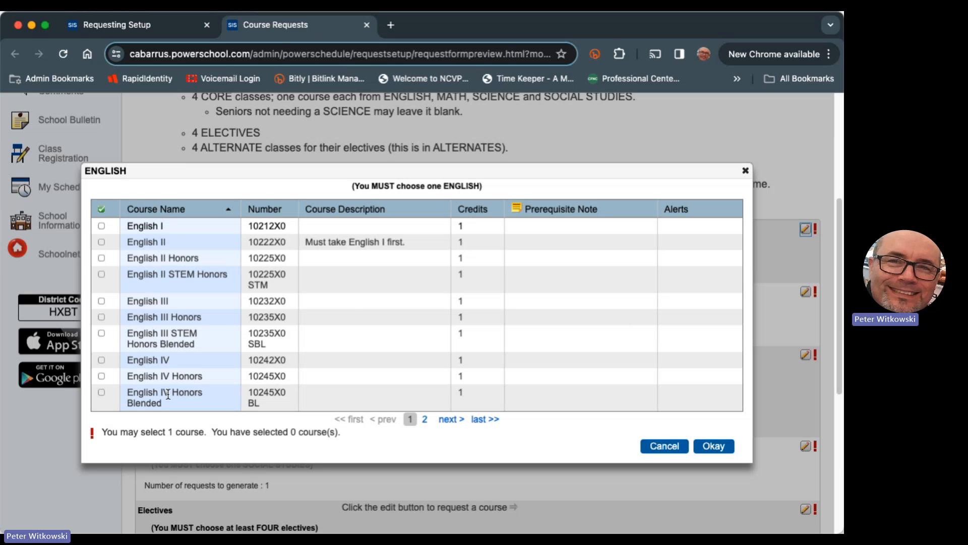
mouse_move(106, 307)
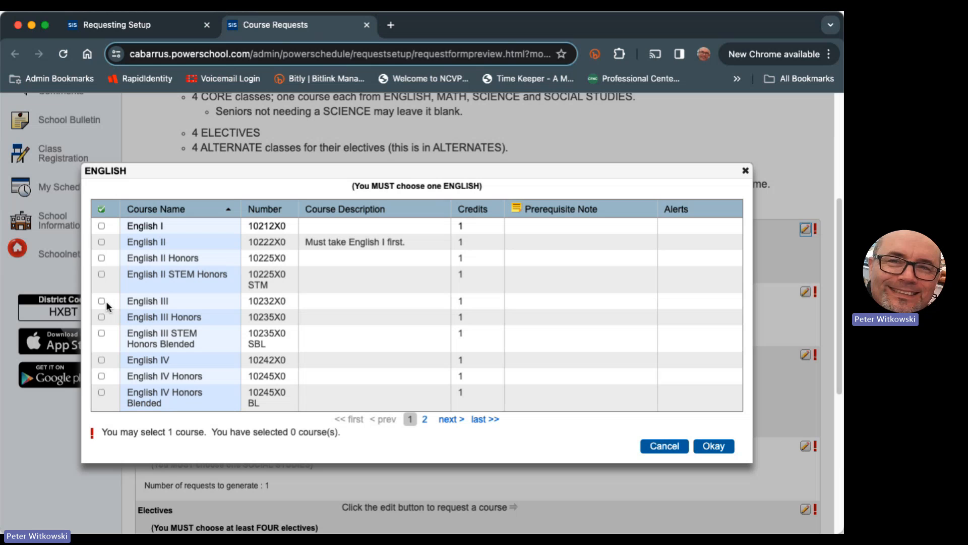
click(101, 300)
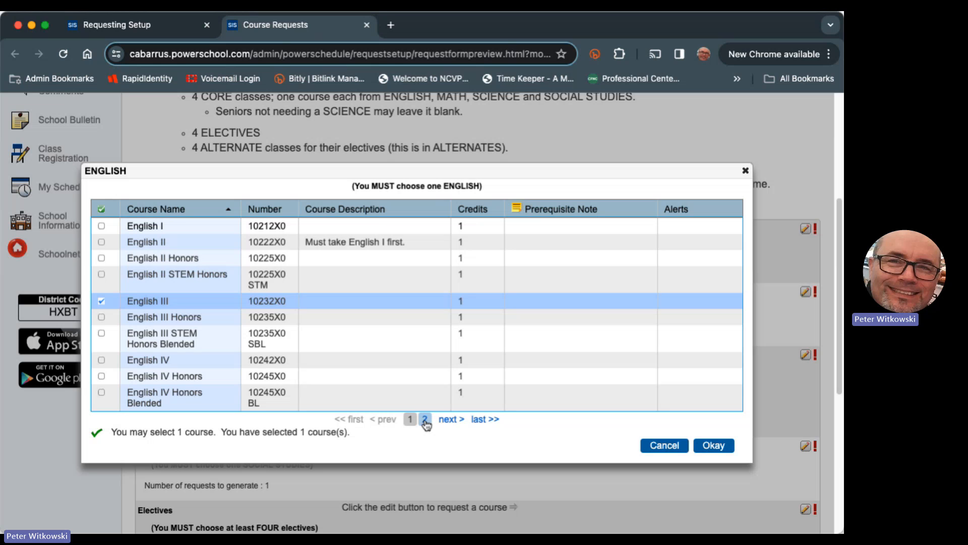
click(425, 419)
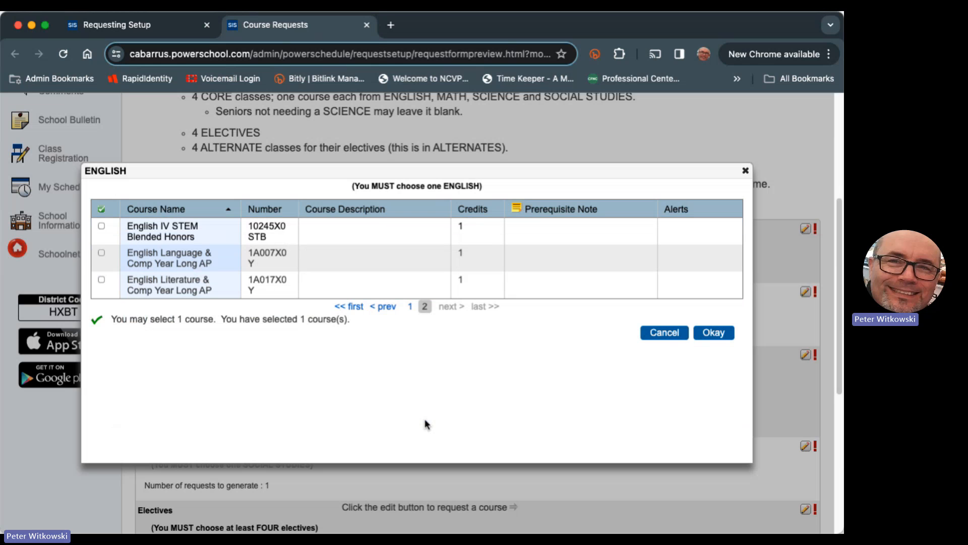
mouse_move(411, 307)
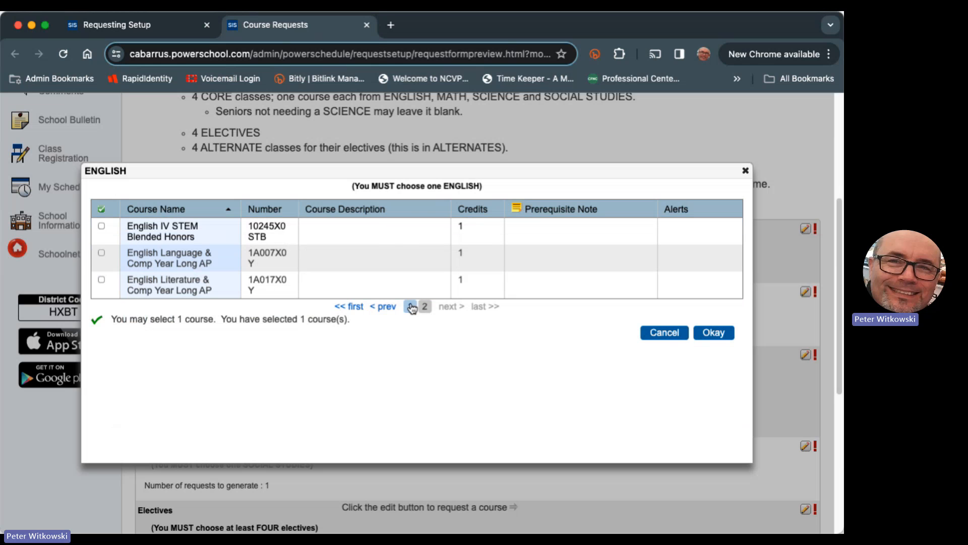
click(410, 306)
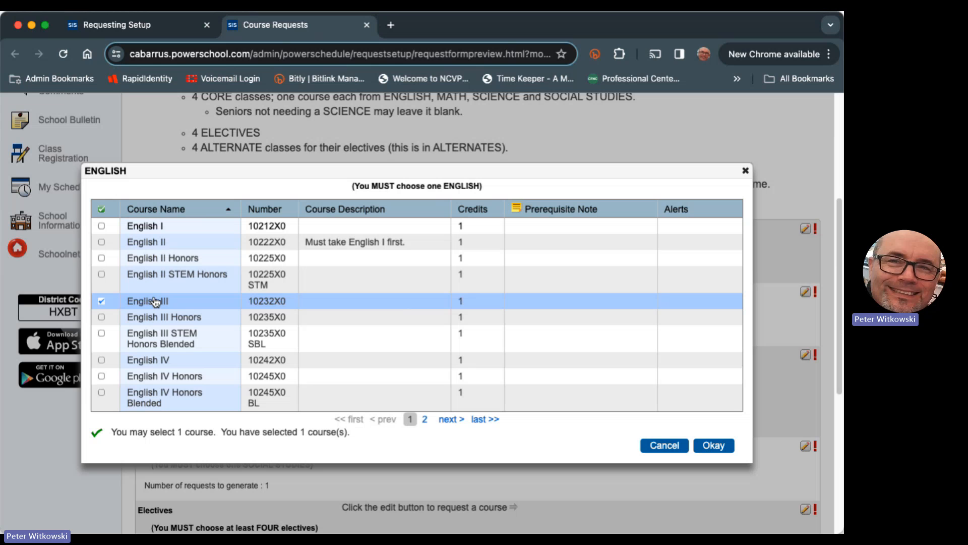
mouse_move(187, 304)
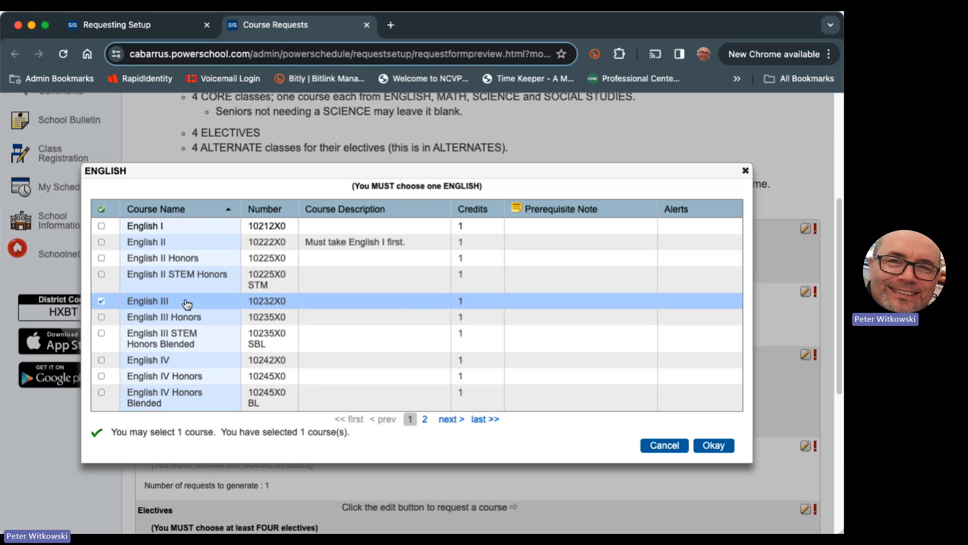
click(712, 445)
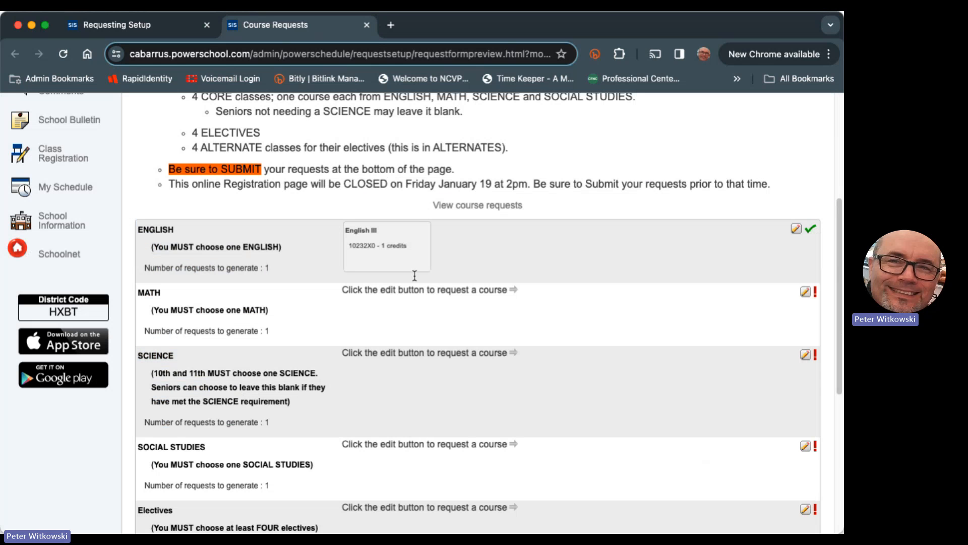
mouse_move(405, 241)
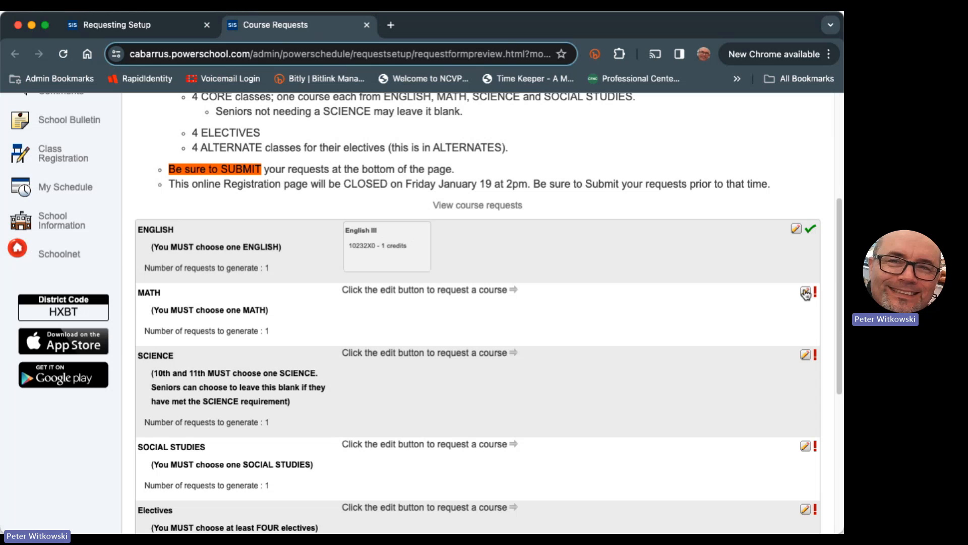
Step: Request NC Math 2 Honors (22095X0, 1 credit) in the MATH group and confirm
click(805, 293)
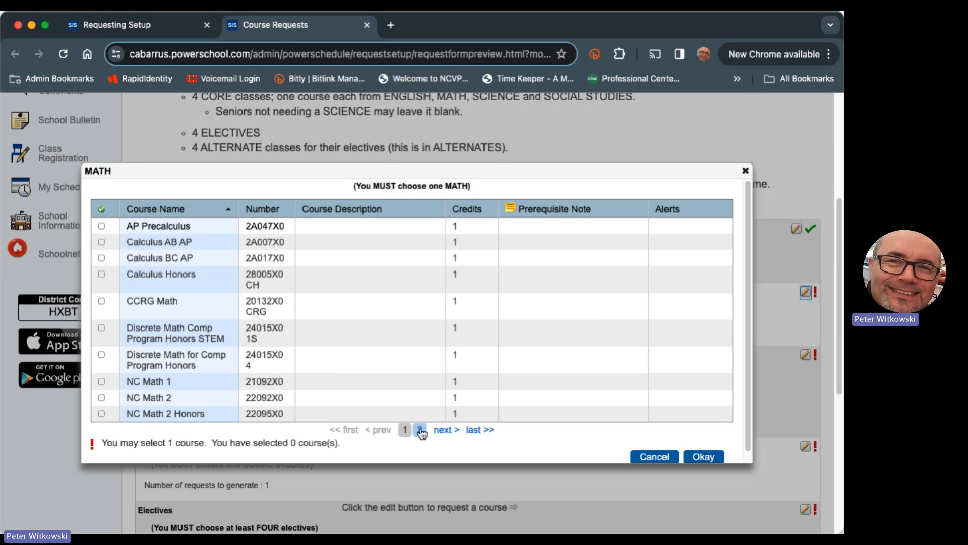
click(420, 430)
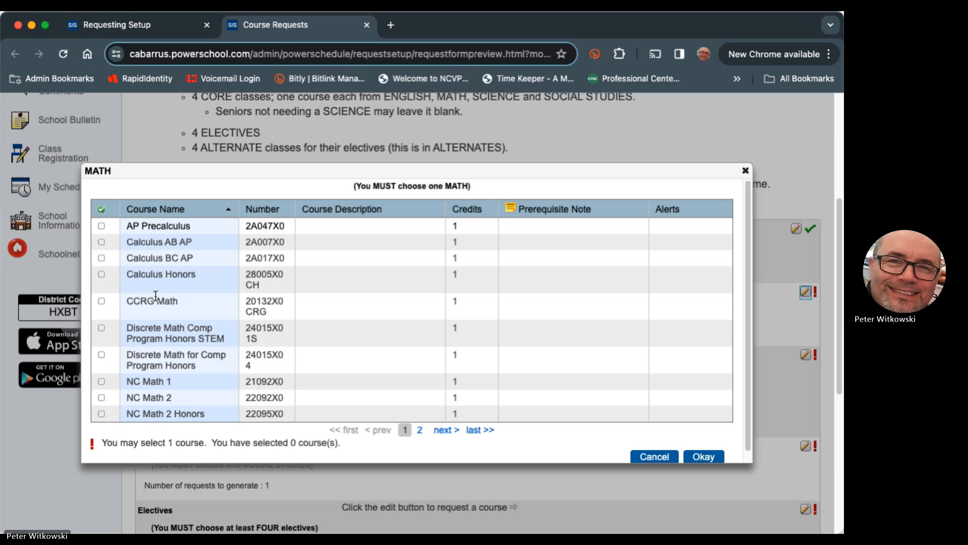
mouse_move(106, 402)
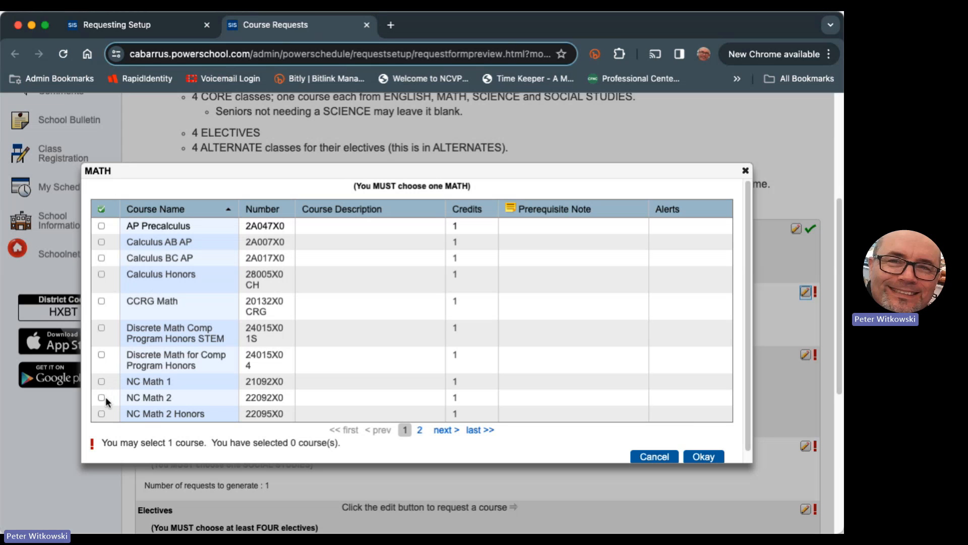
click(101, 413)
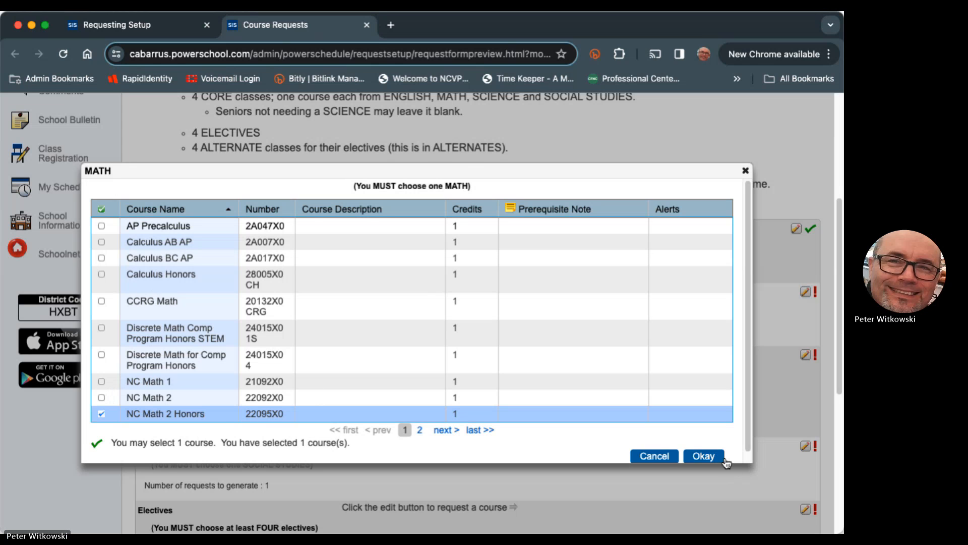
click(703, 456)
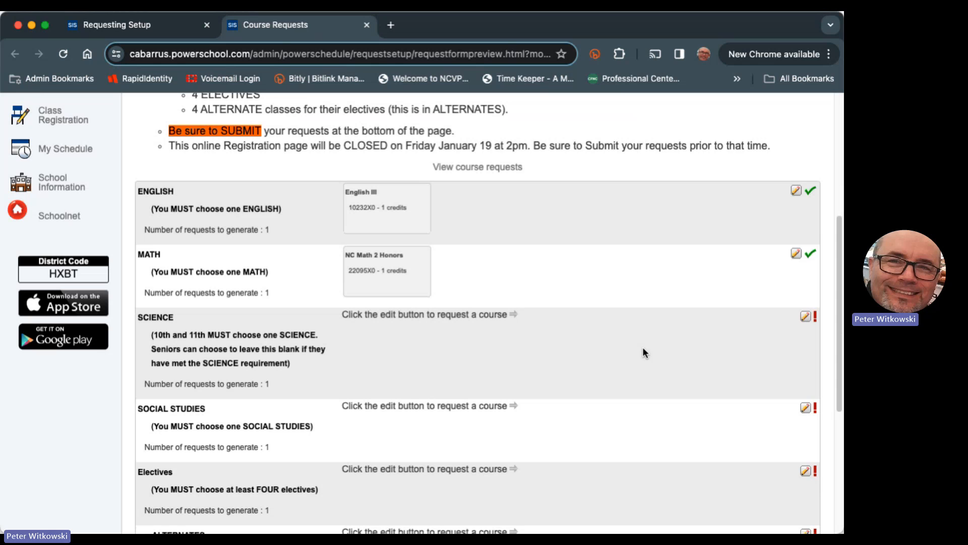
Step: Request Chemistry (34202X0, 1 credit) in the SCIENCE group and confirm
click(806, 317)
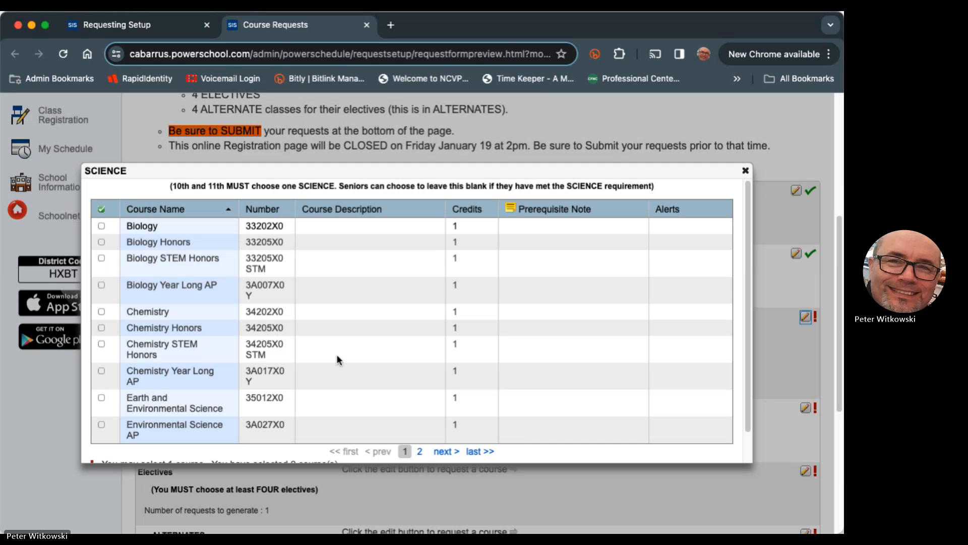
mouse_move(121, 313)
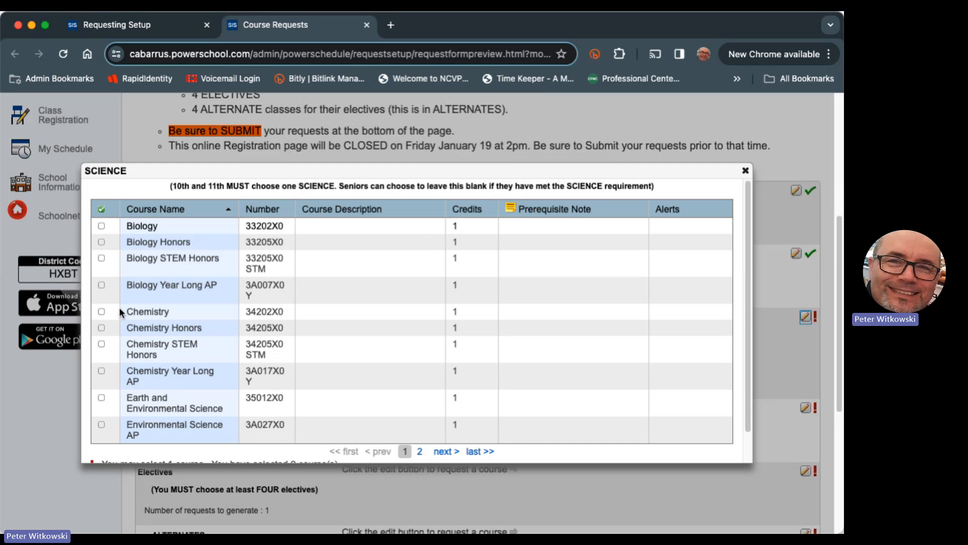
click(101, 312)
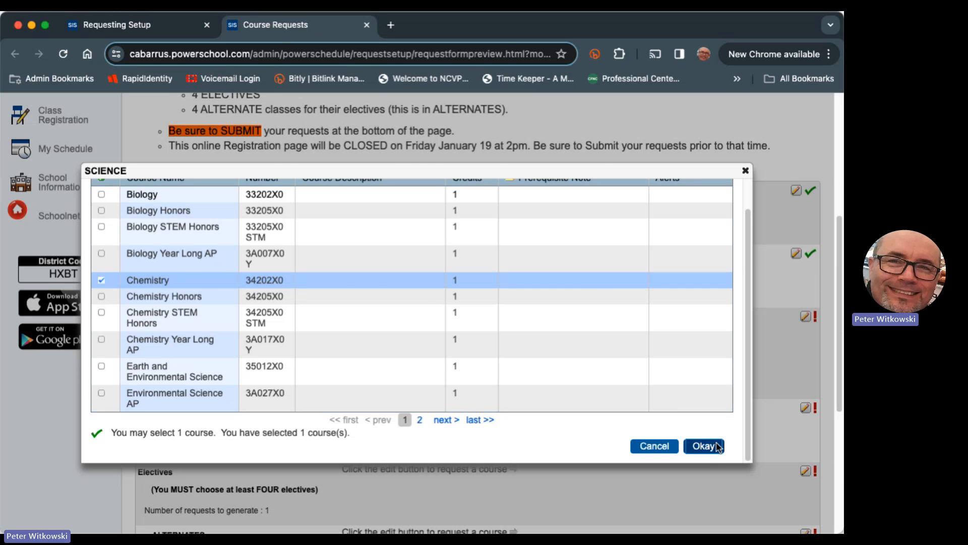
click(703, 446)
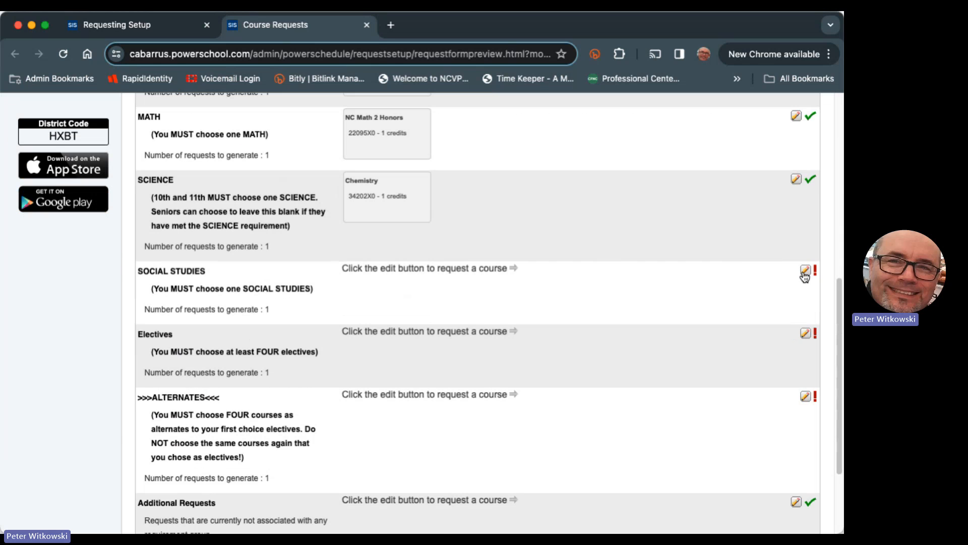
mouse_move(546, 344)
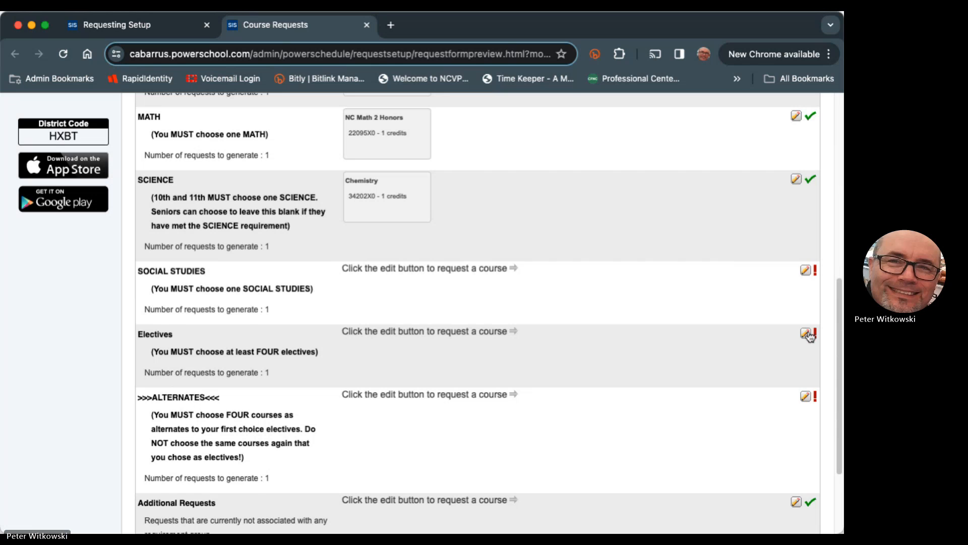
Step: Request Counseling and Mental Health I and II plus Horticulture I as electives and confirm
click(806, 334)
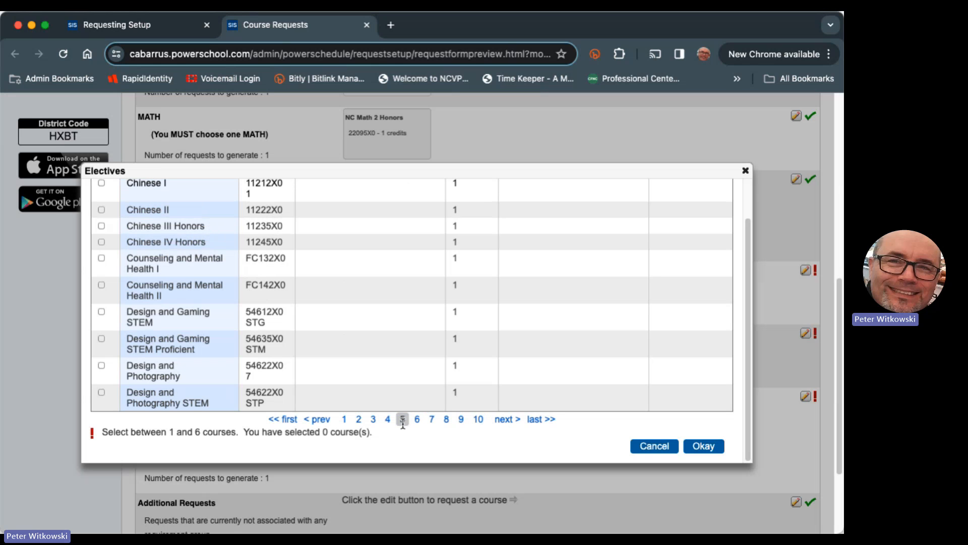
click(101, 285)
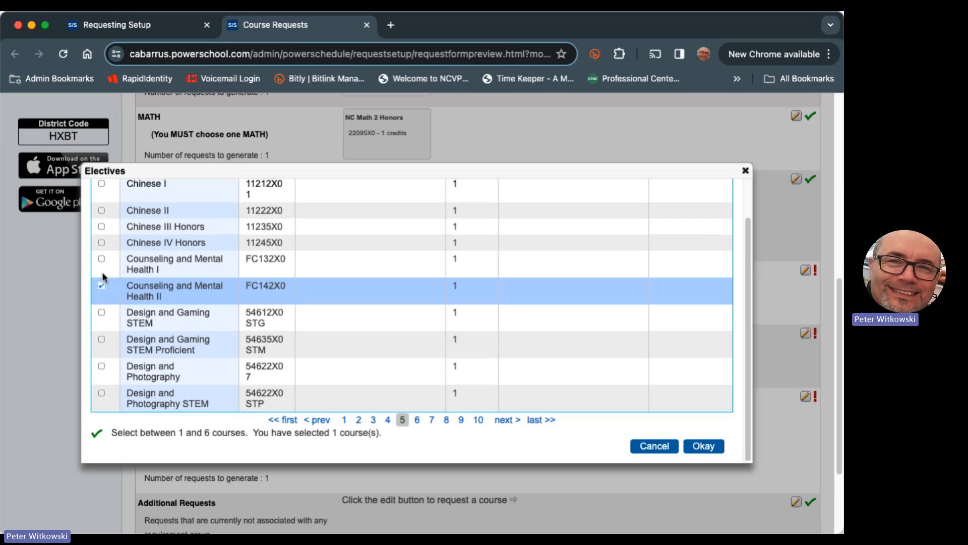
click(100, 258)
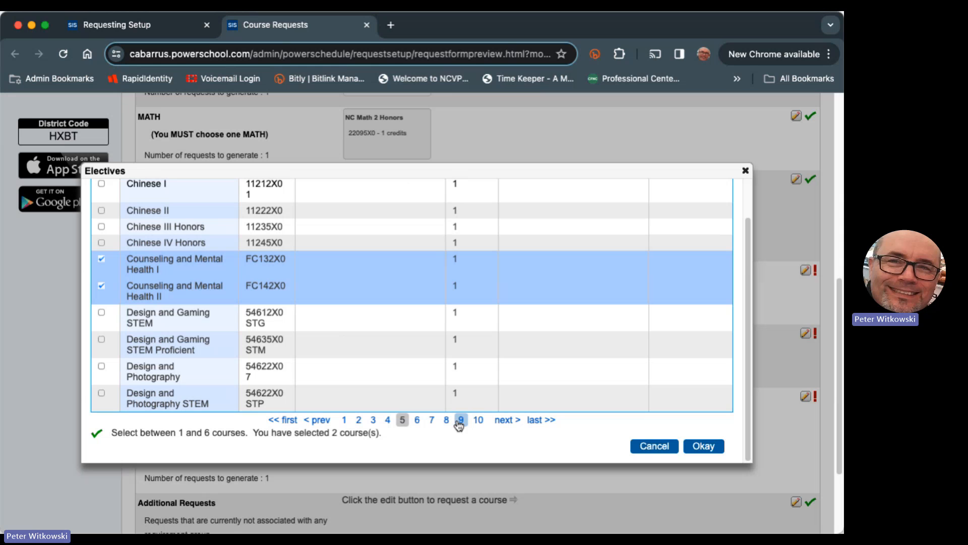
mouse_move(463, 428)
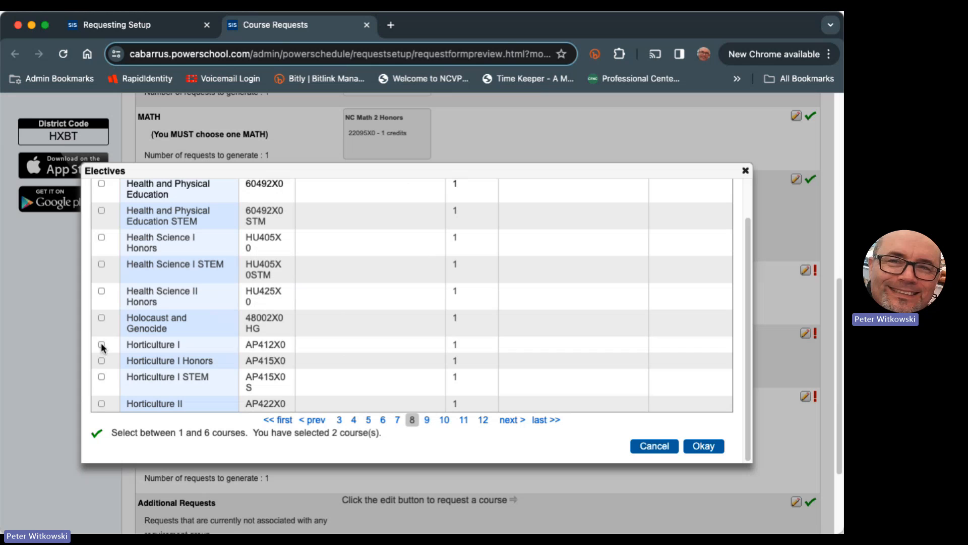
click(101, 344)
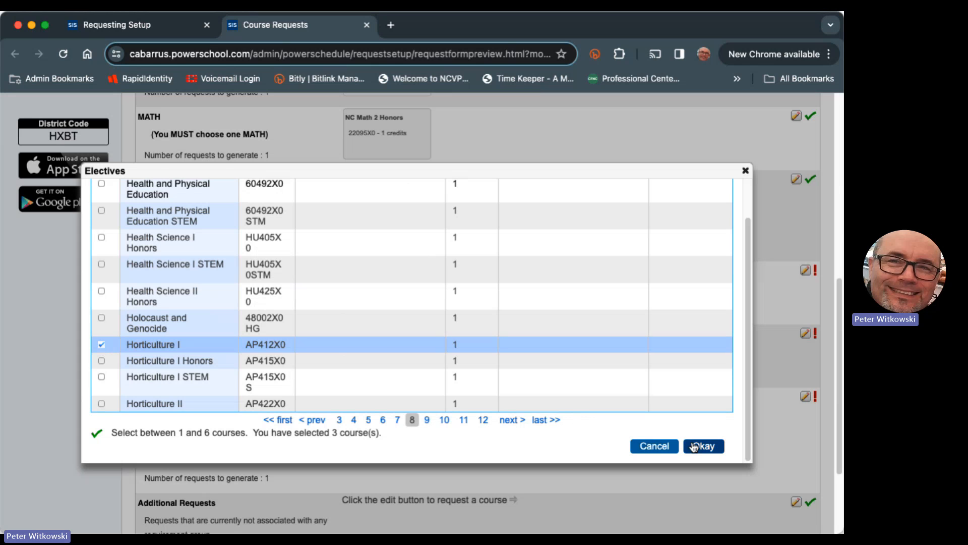
click(703, 446)
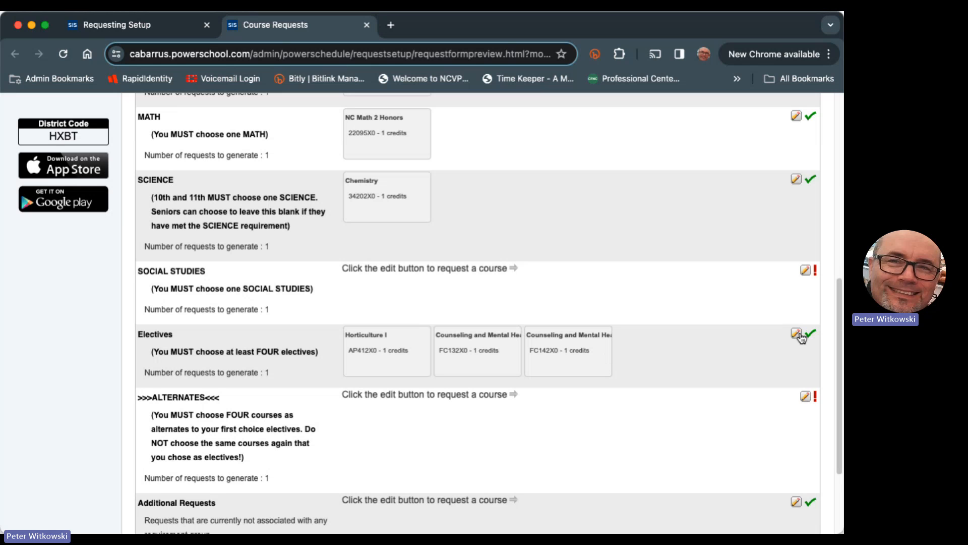
Step: Swap Counseling and Mental Health II for Visual Arts Beginning in the Electives request and confirm
click(797, 334)
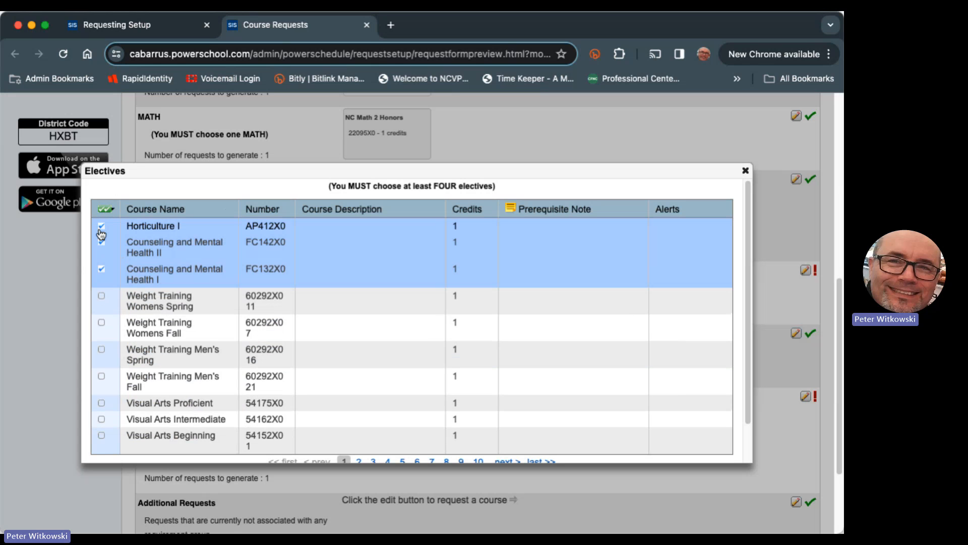
click(101, 241)
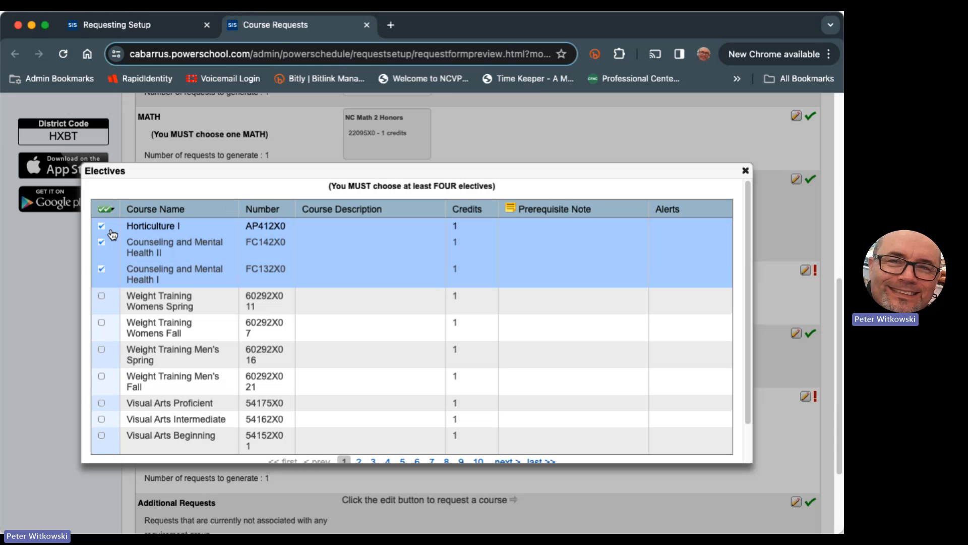
mouse_move(103, 282)
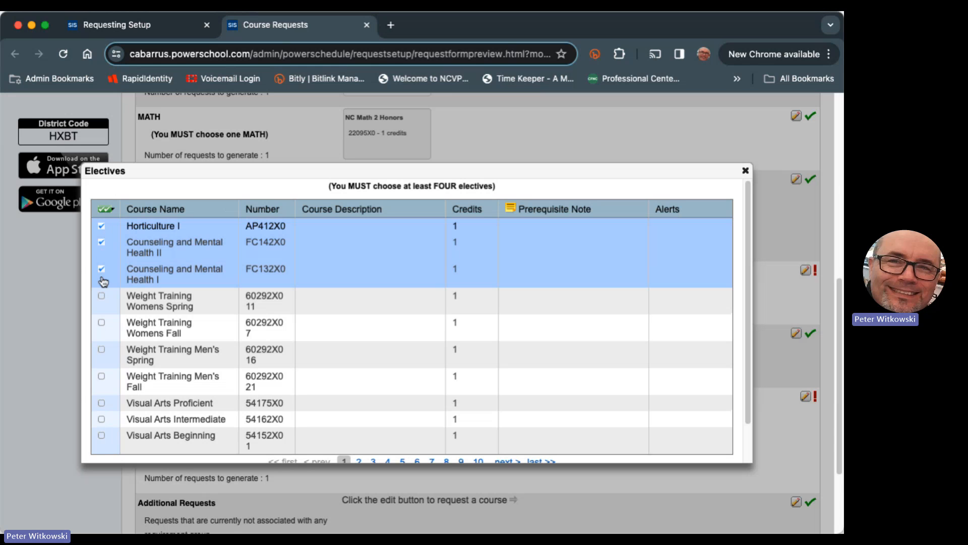
click(101, 242)
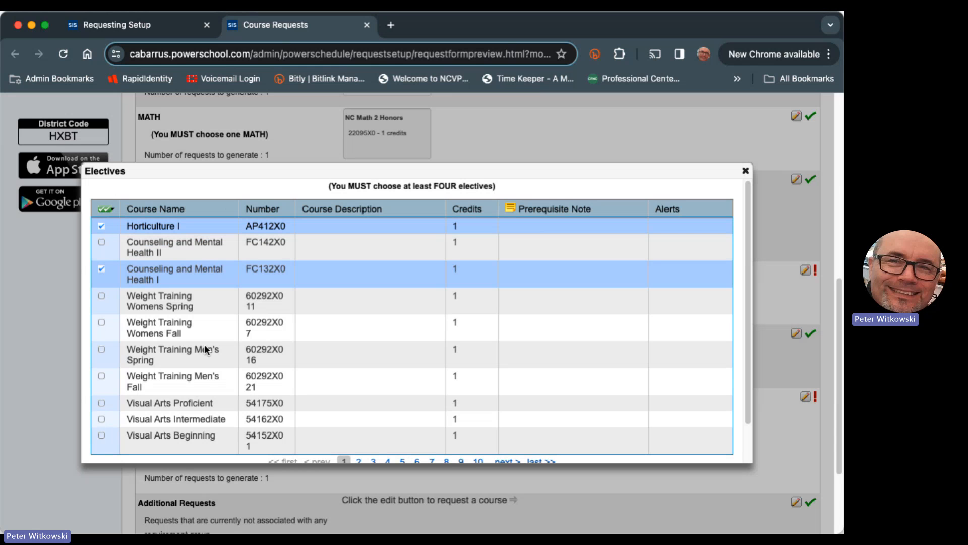
scroll(down, 3)
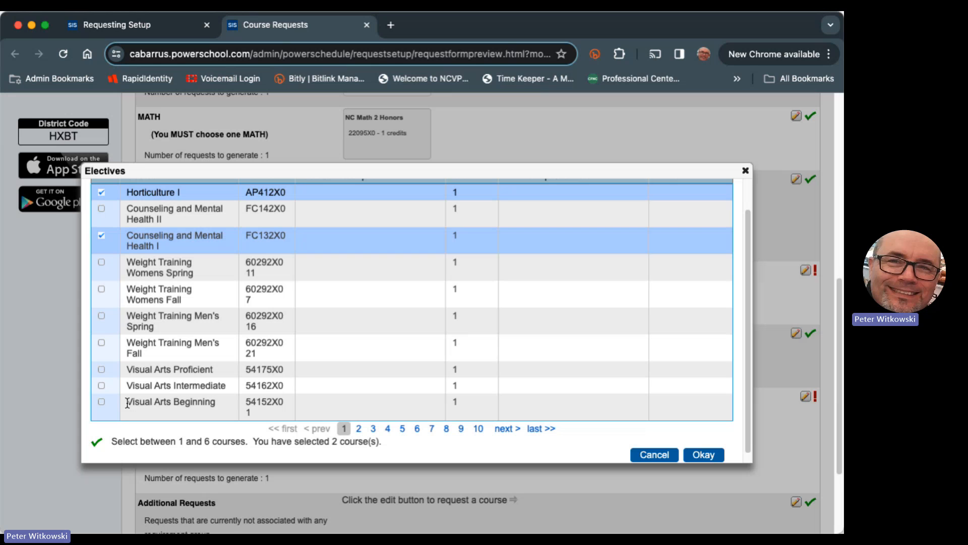
click(101, 402)
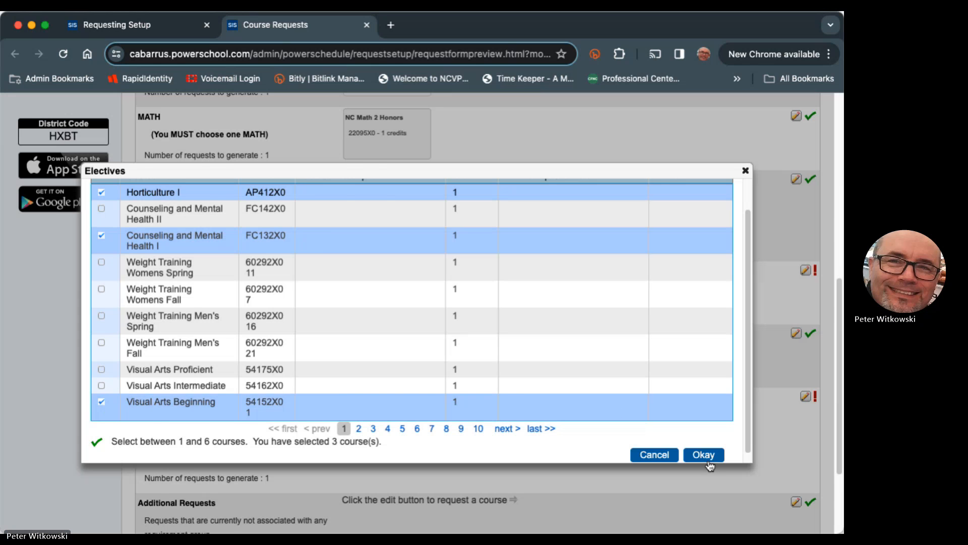
click(703, 455)
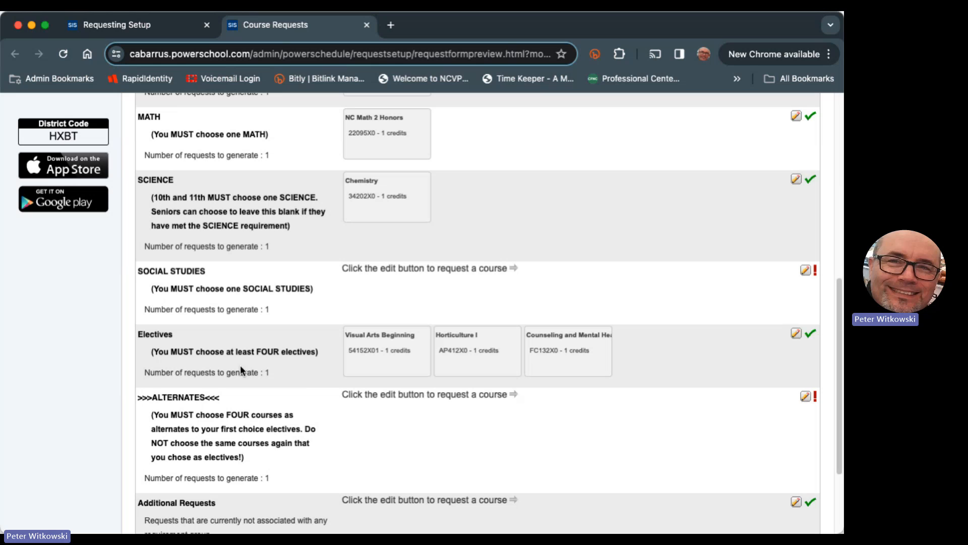
mouse_move(542, 376)
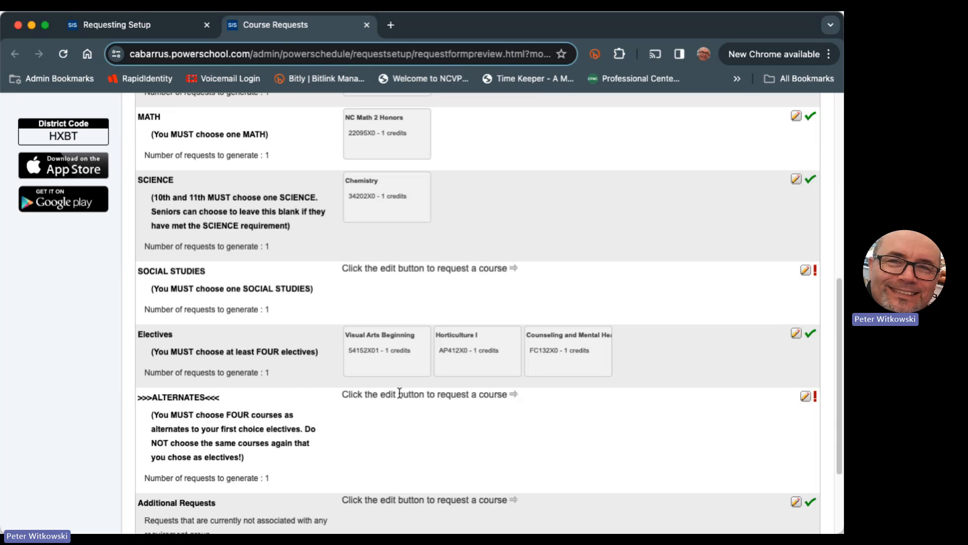
mouse_move(110, 329)
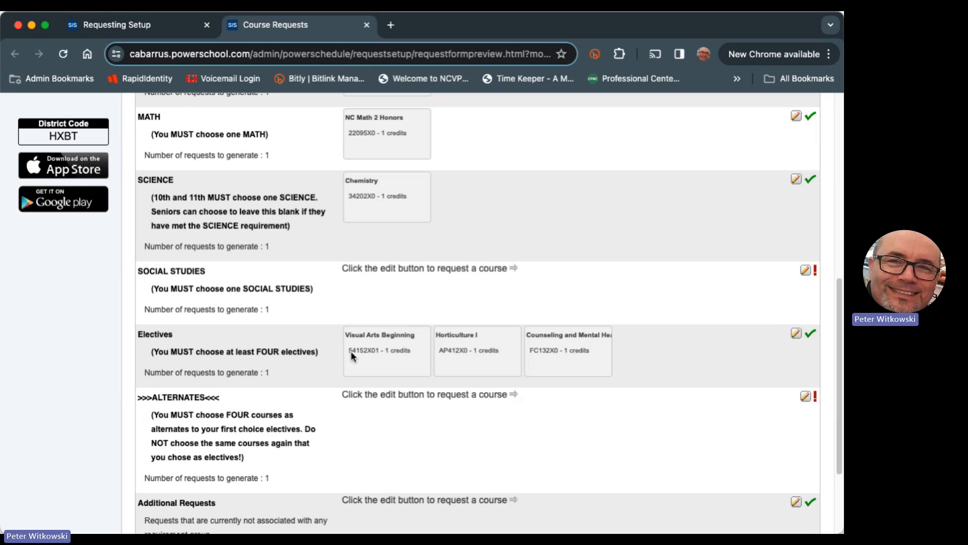
mouse_move(597, 416)
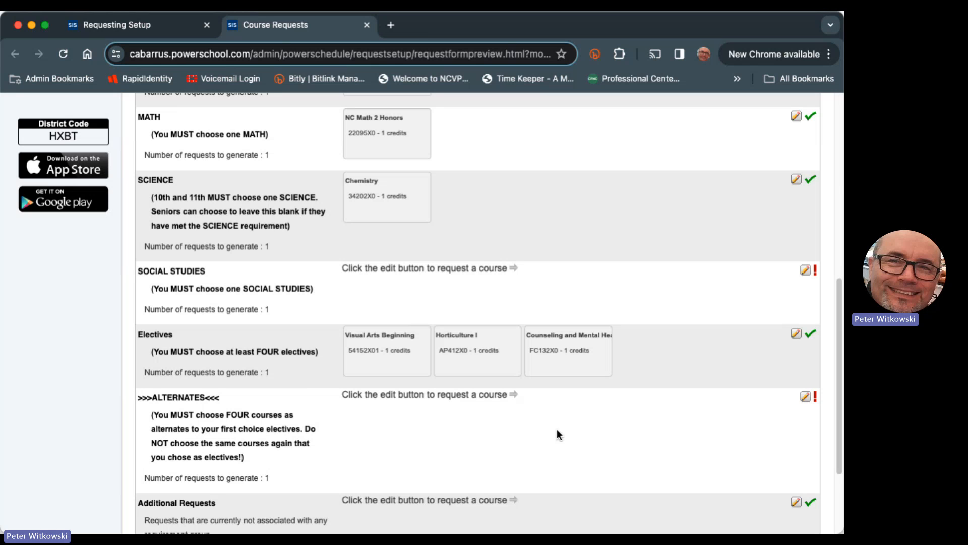
mouse_move(600, 431)
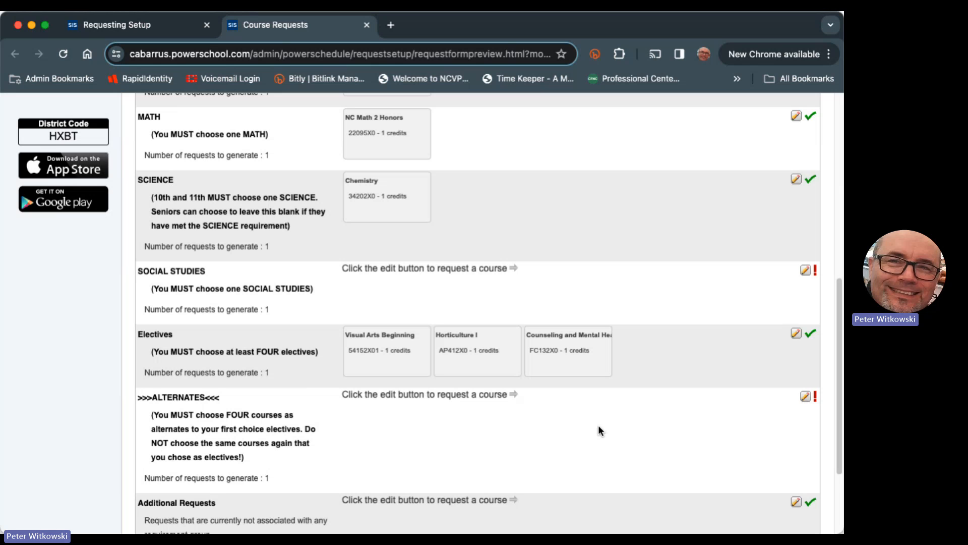
mouse_move(768, 399)
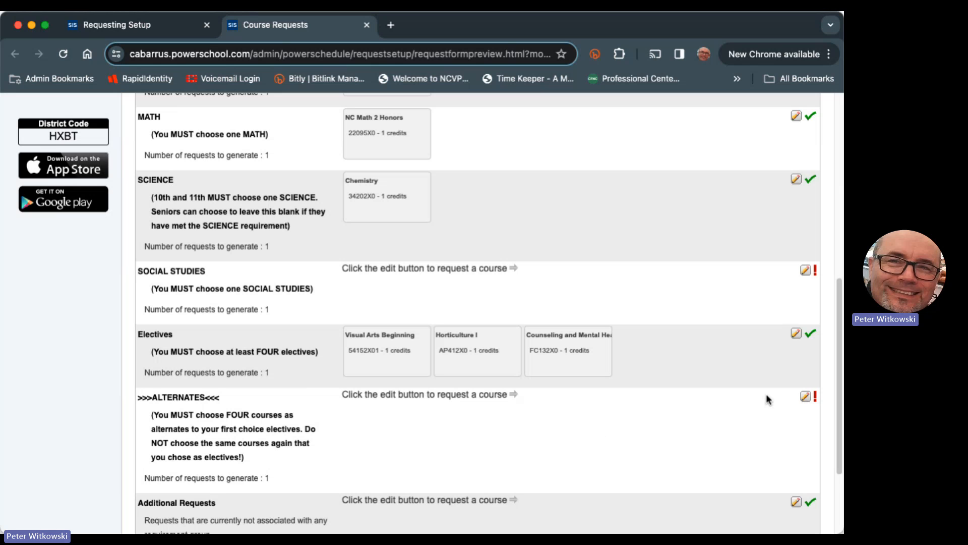
Step: Request Drafting II - Engineering Honors STEM from page 6 as an alternate and confirm
click(805, 396)
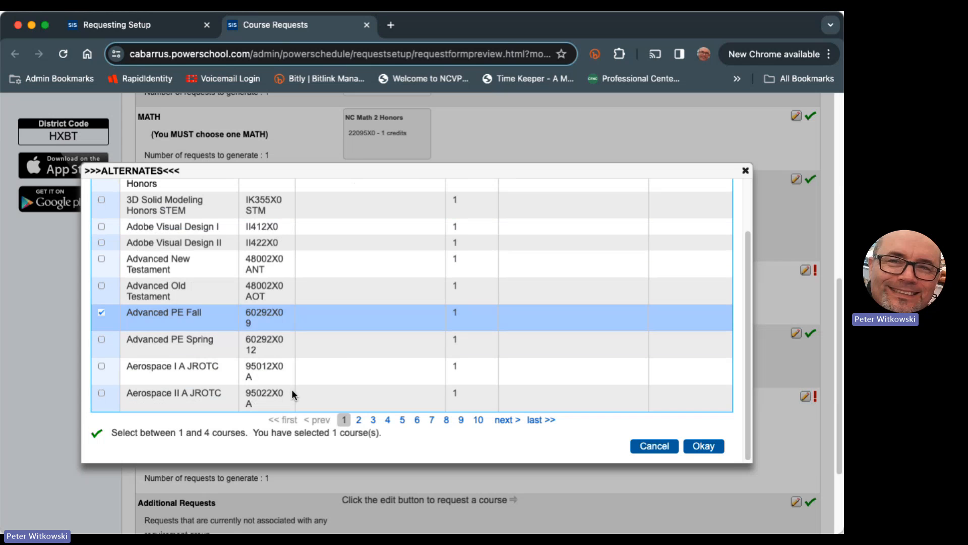
click(417, 420)
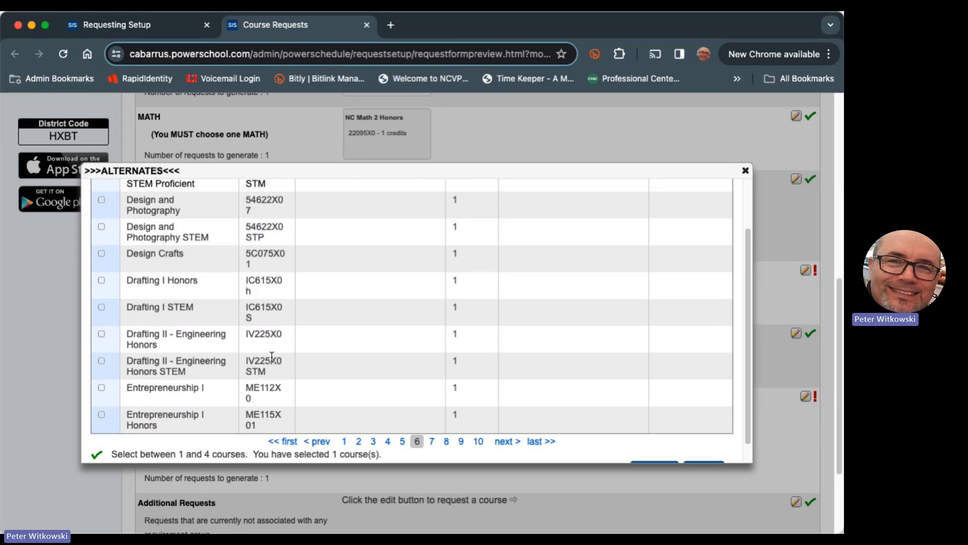
click(101, 339)
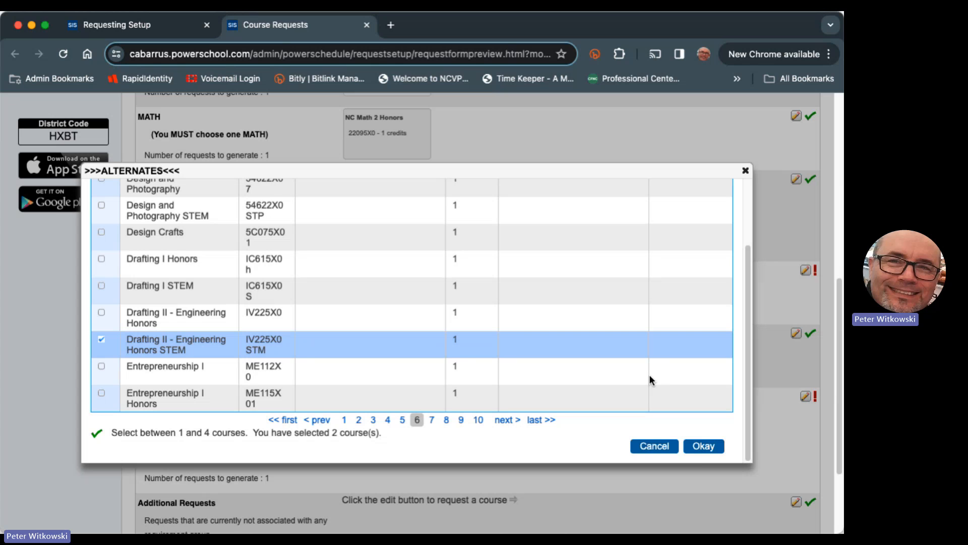
click(702, 446)
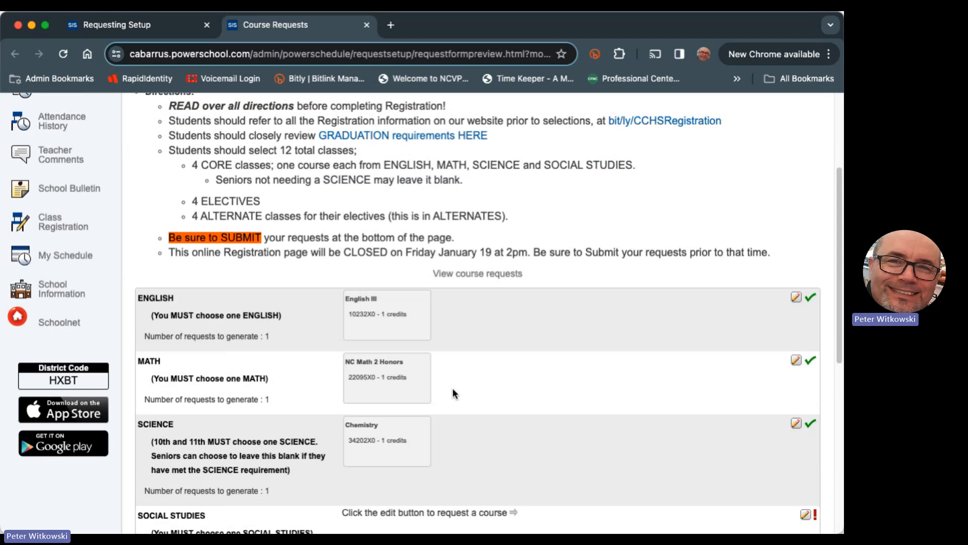
scroll(down, 3)
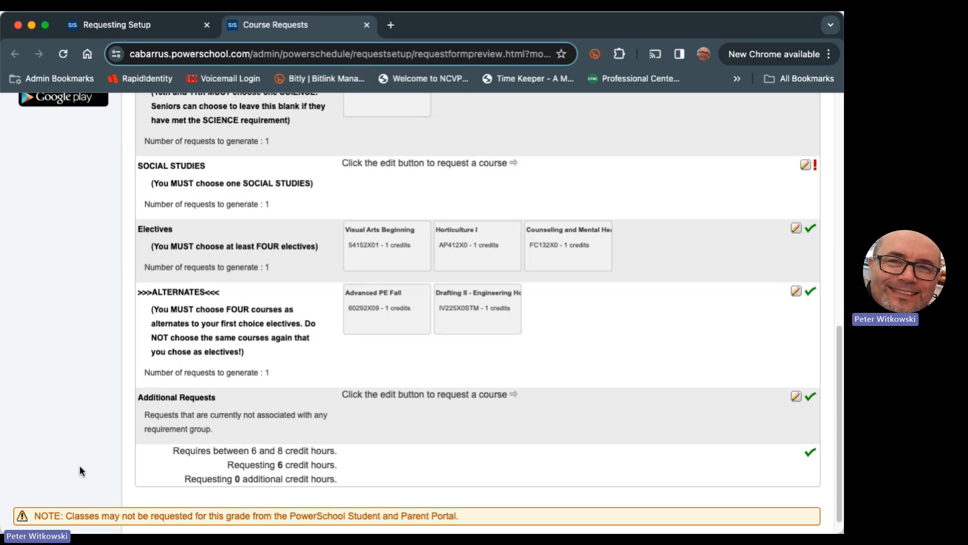
mouse_move(781, 507)
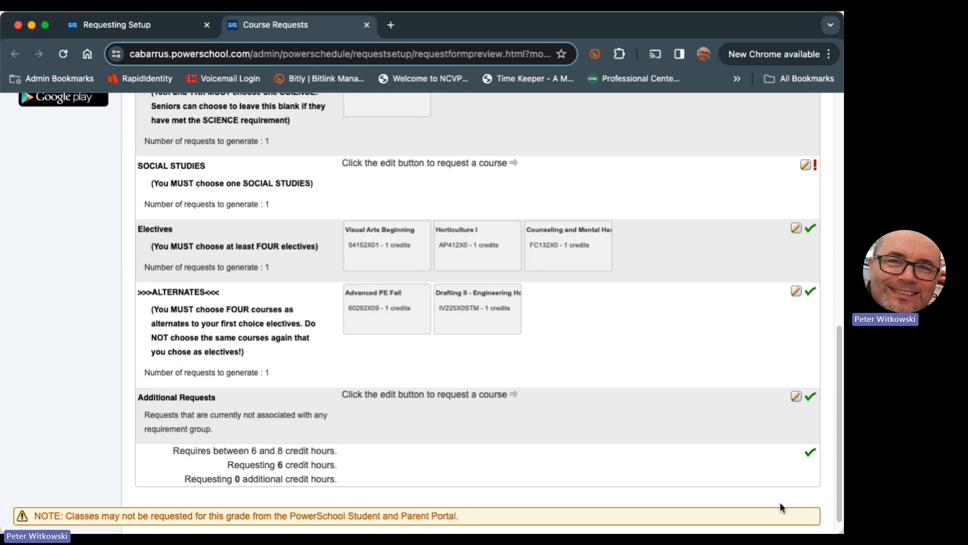
mouse_move(793, 495)
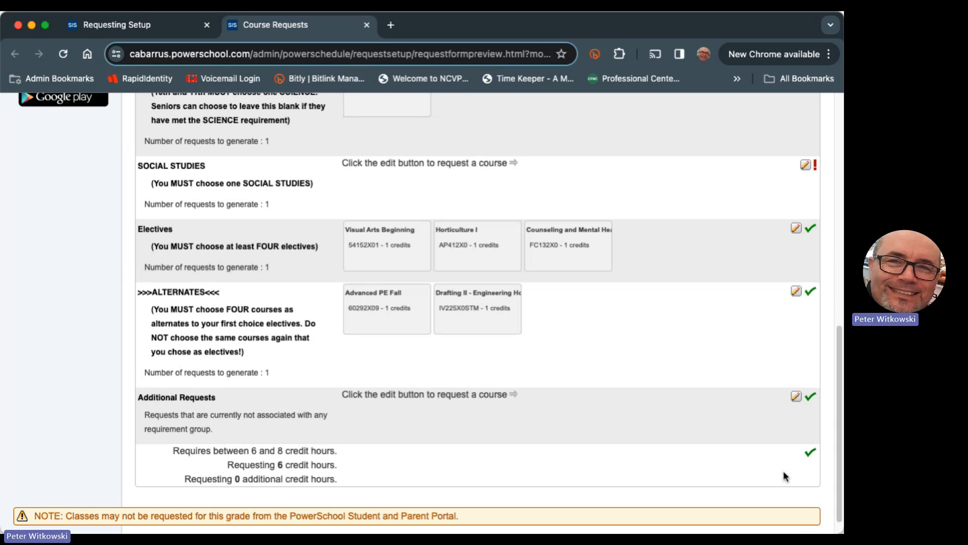
mouse_move(780, 491)
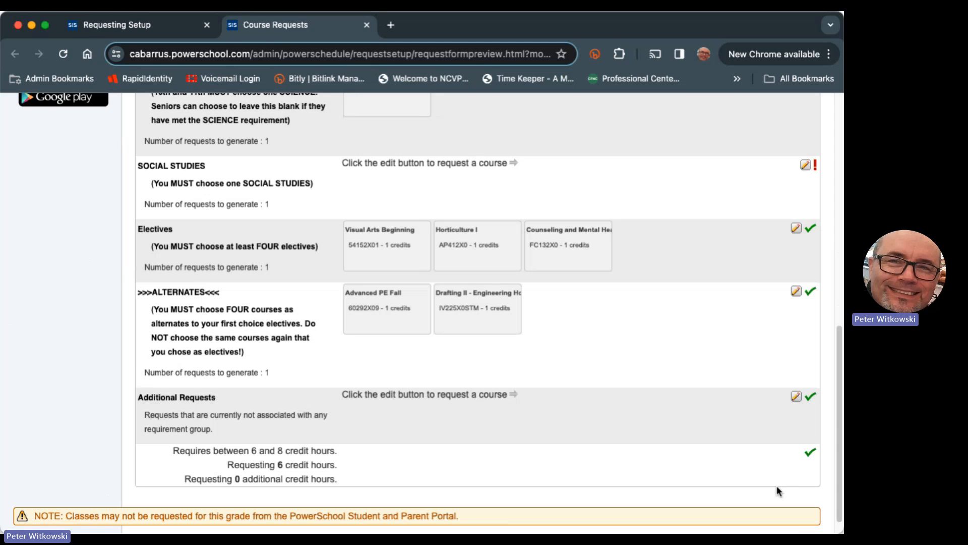
mouse_move(777, 488)
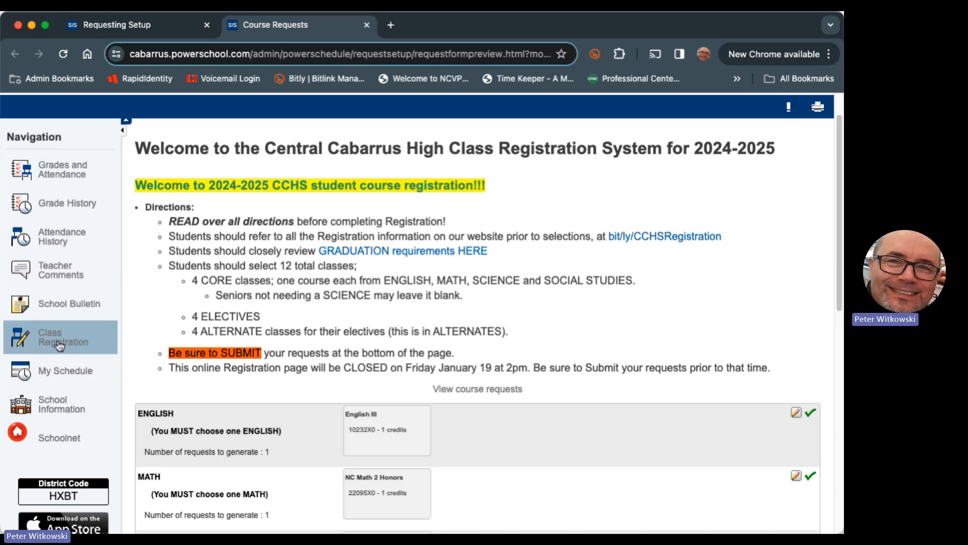
mouse_move(402, 270)
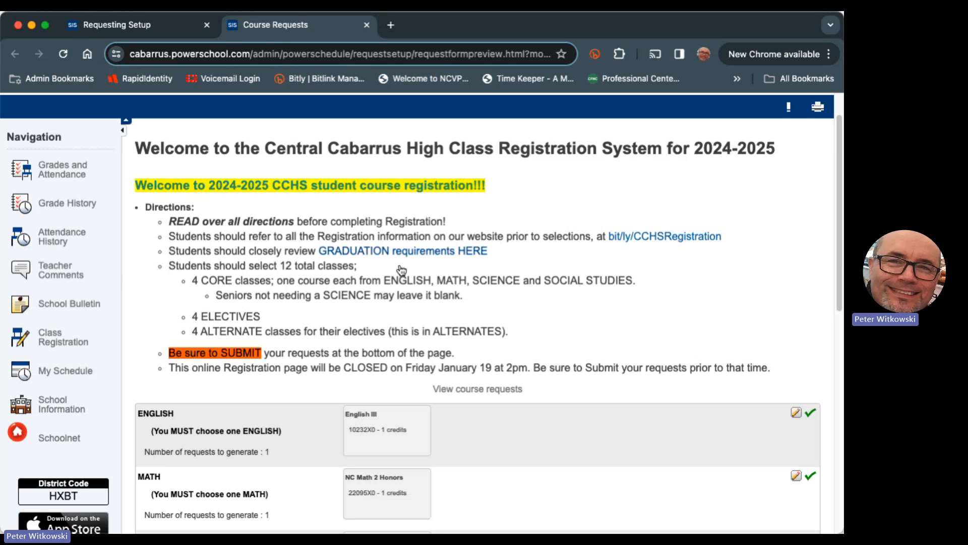
scroll(down, 3)
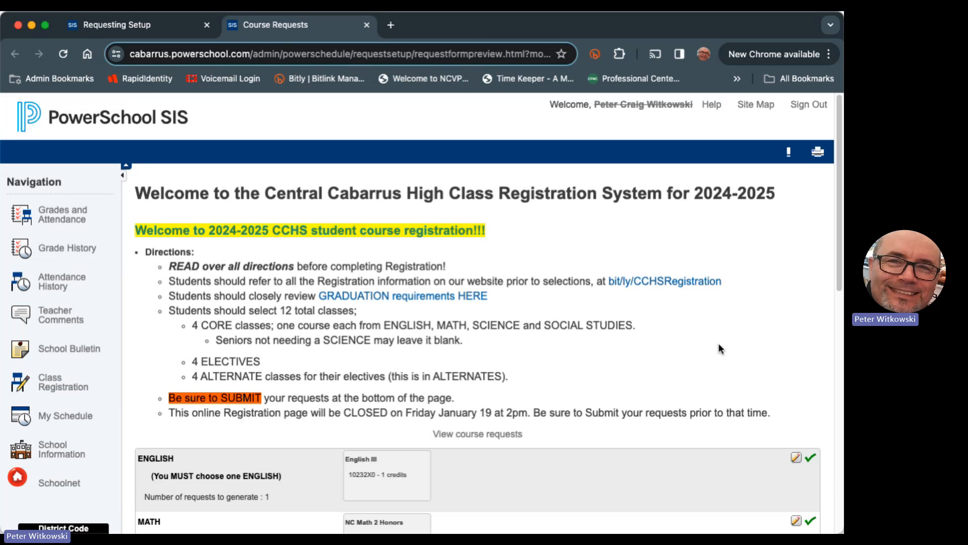
mouse_move(714, 349)
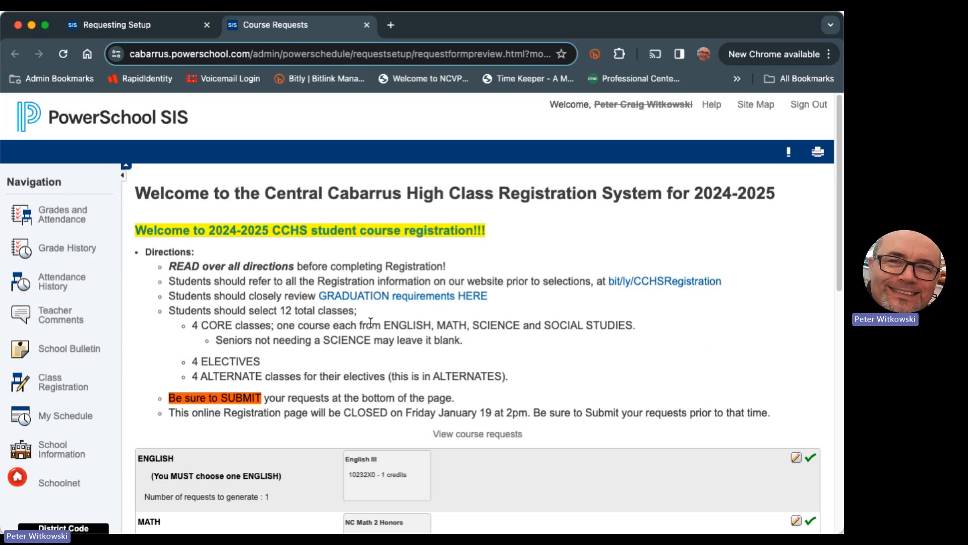
mouse_move(565, 270)
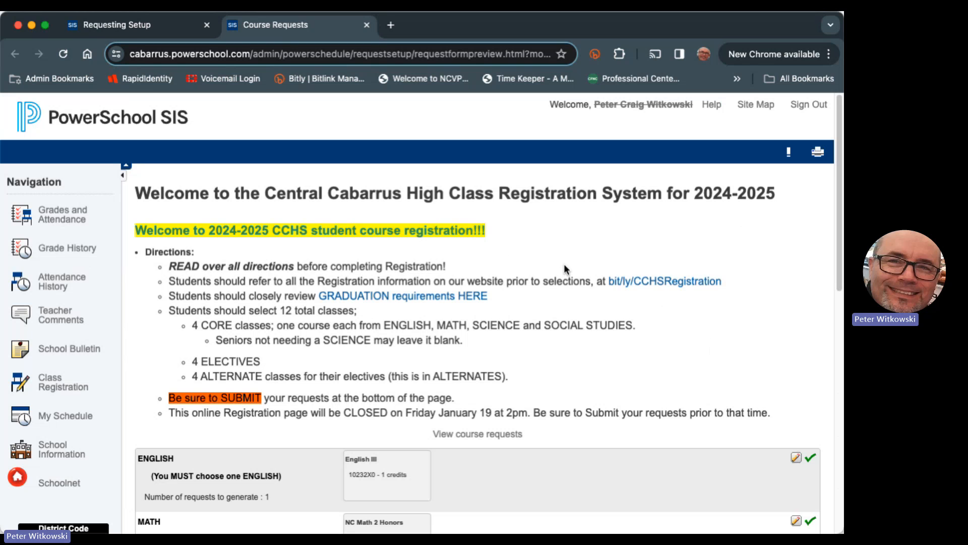